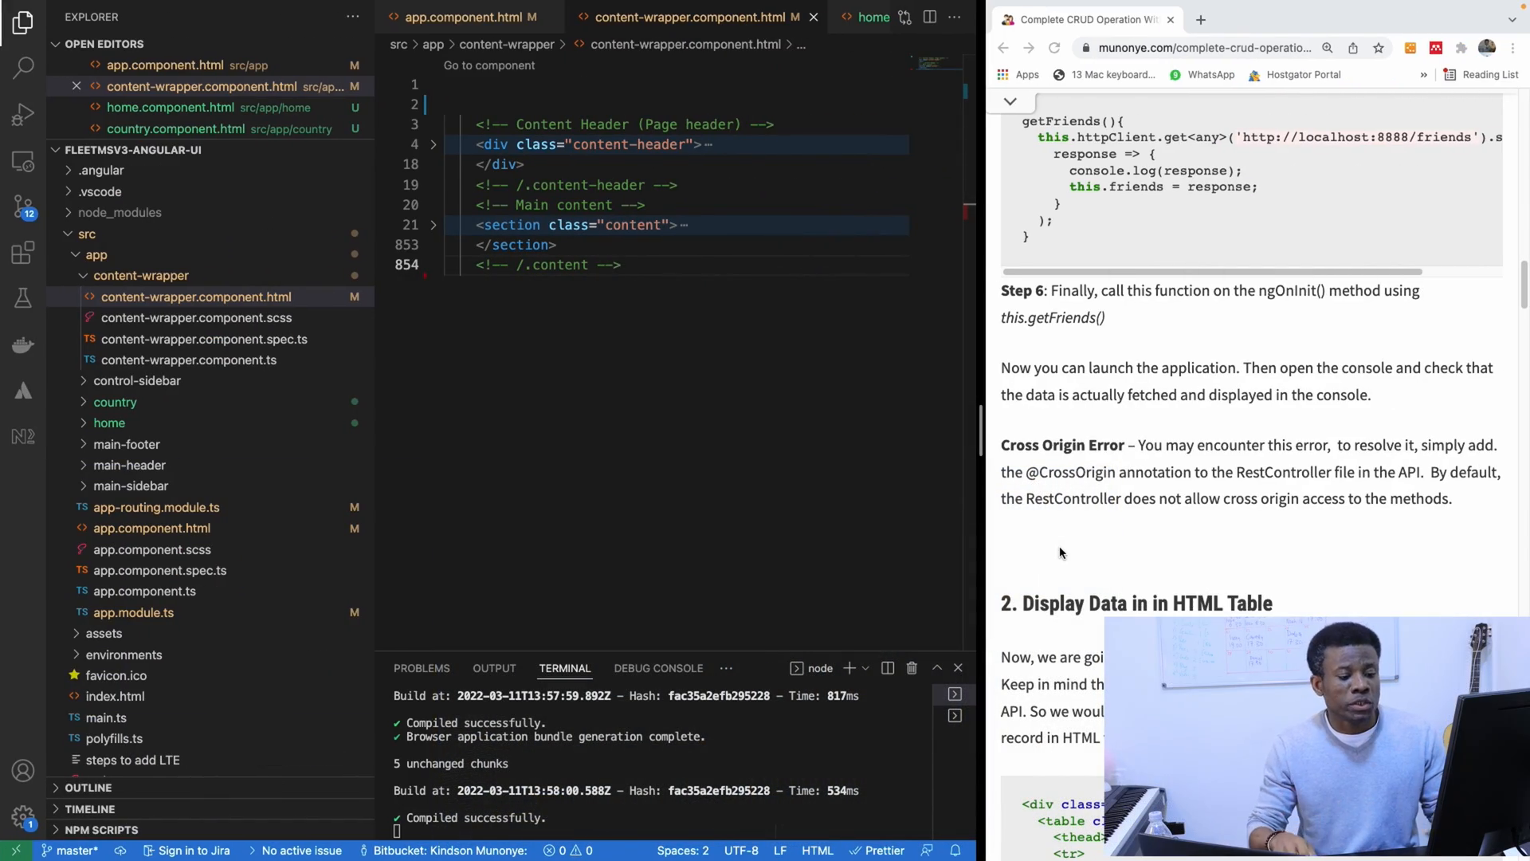
Step: Scroll the CRUD tutorial down to section 3's Add-New button border div and button markup
scroll(down, 3)
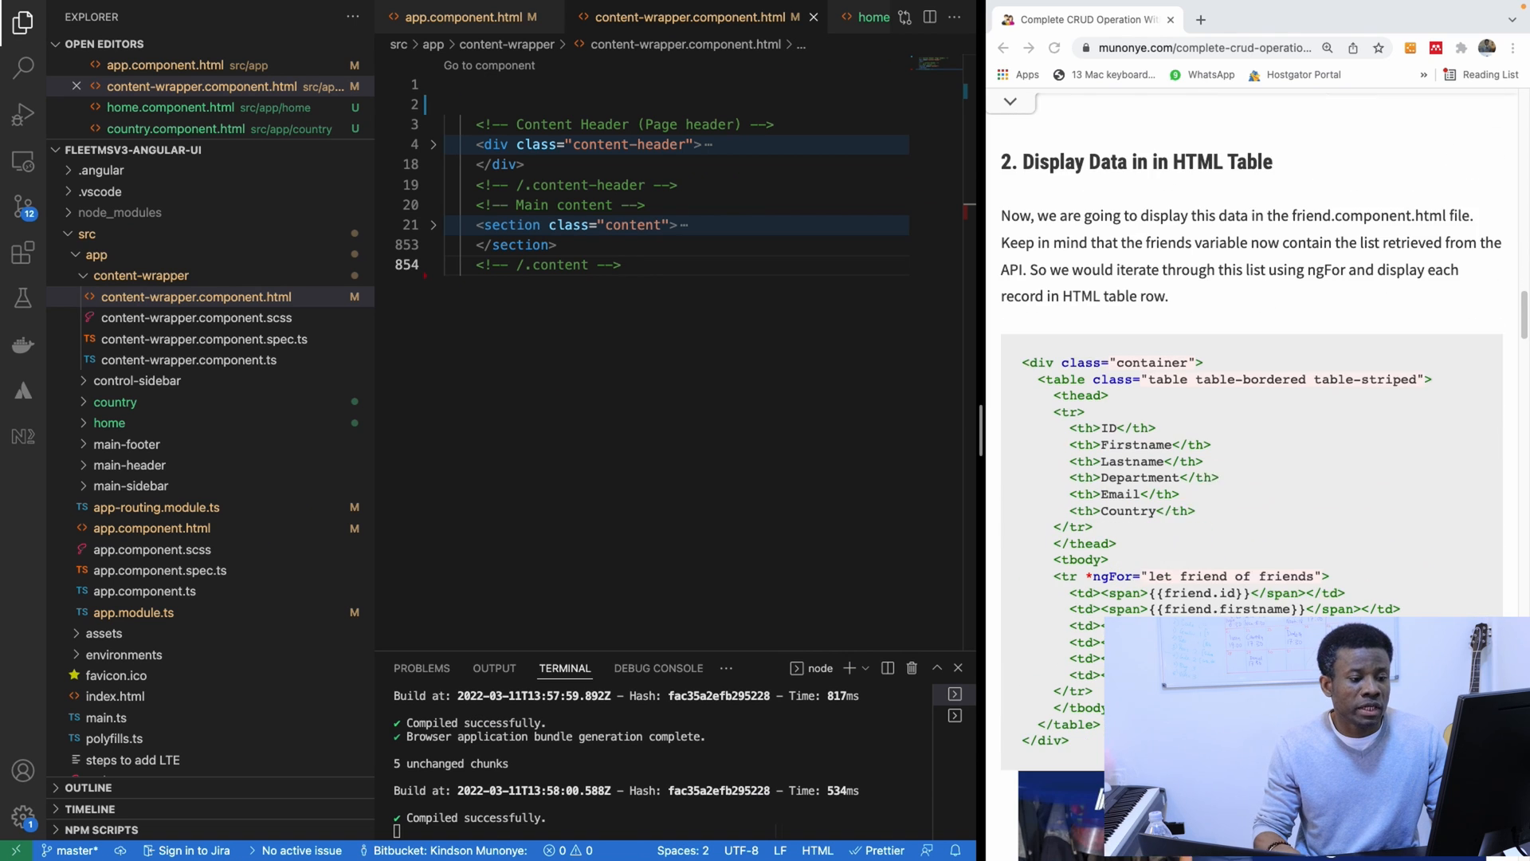
scroll(down, 3)
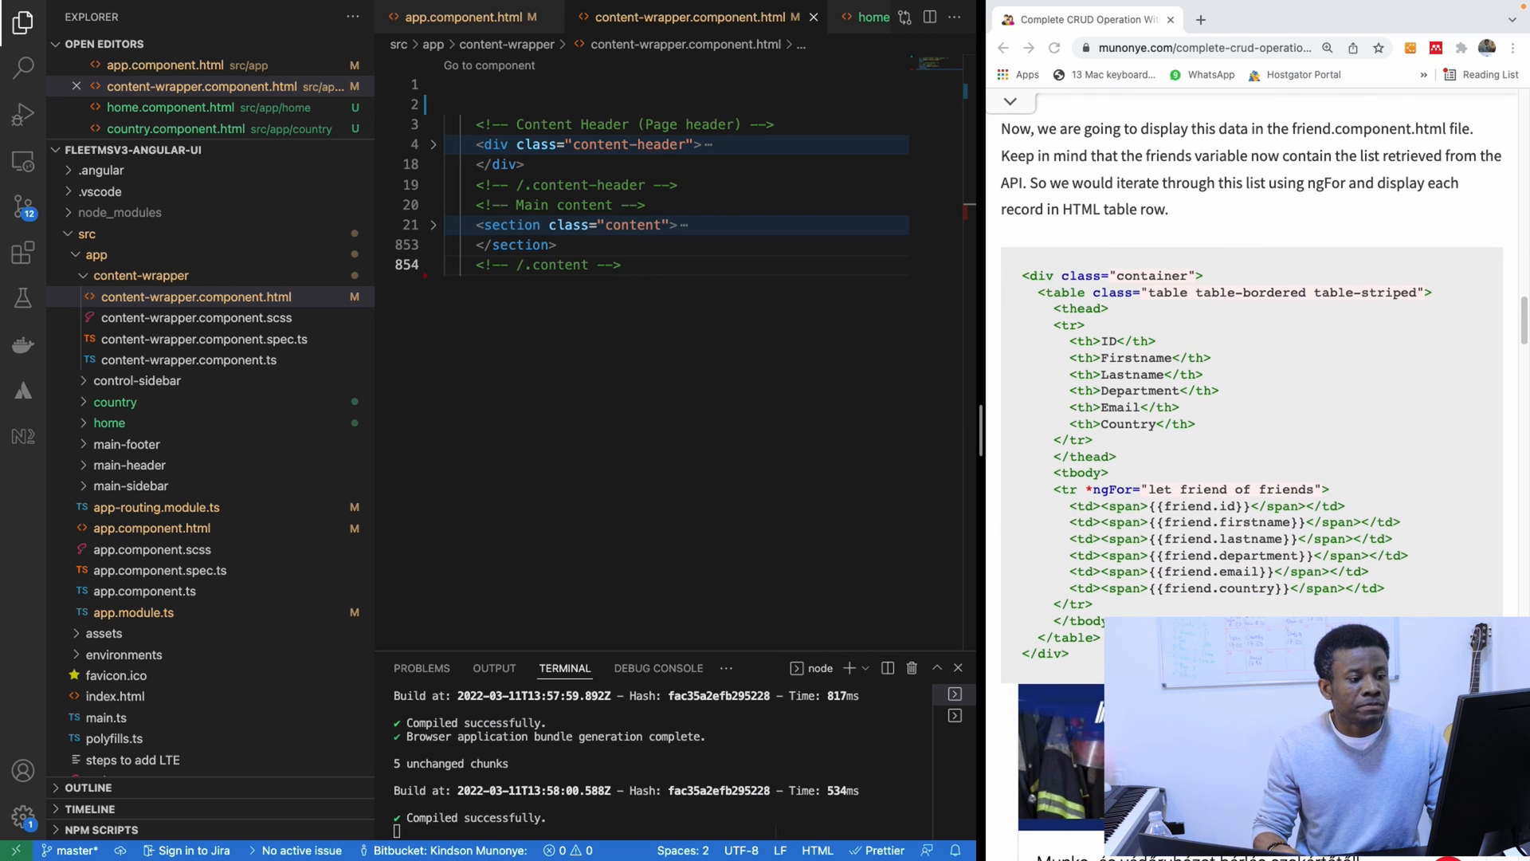
scroll(down, 3)
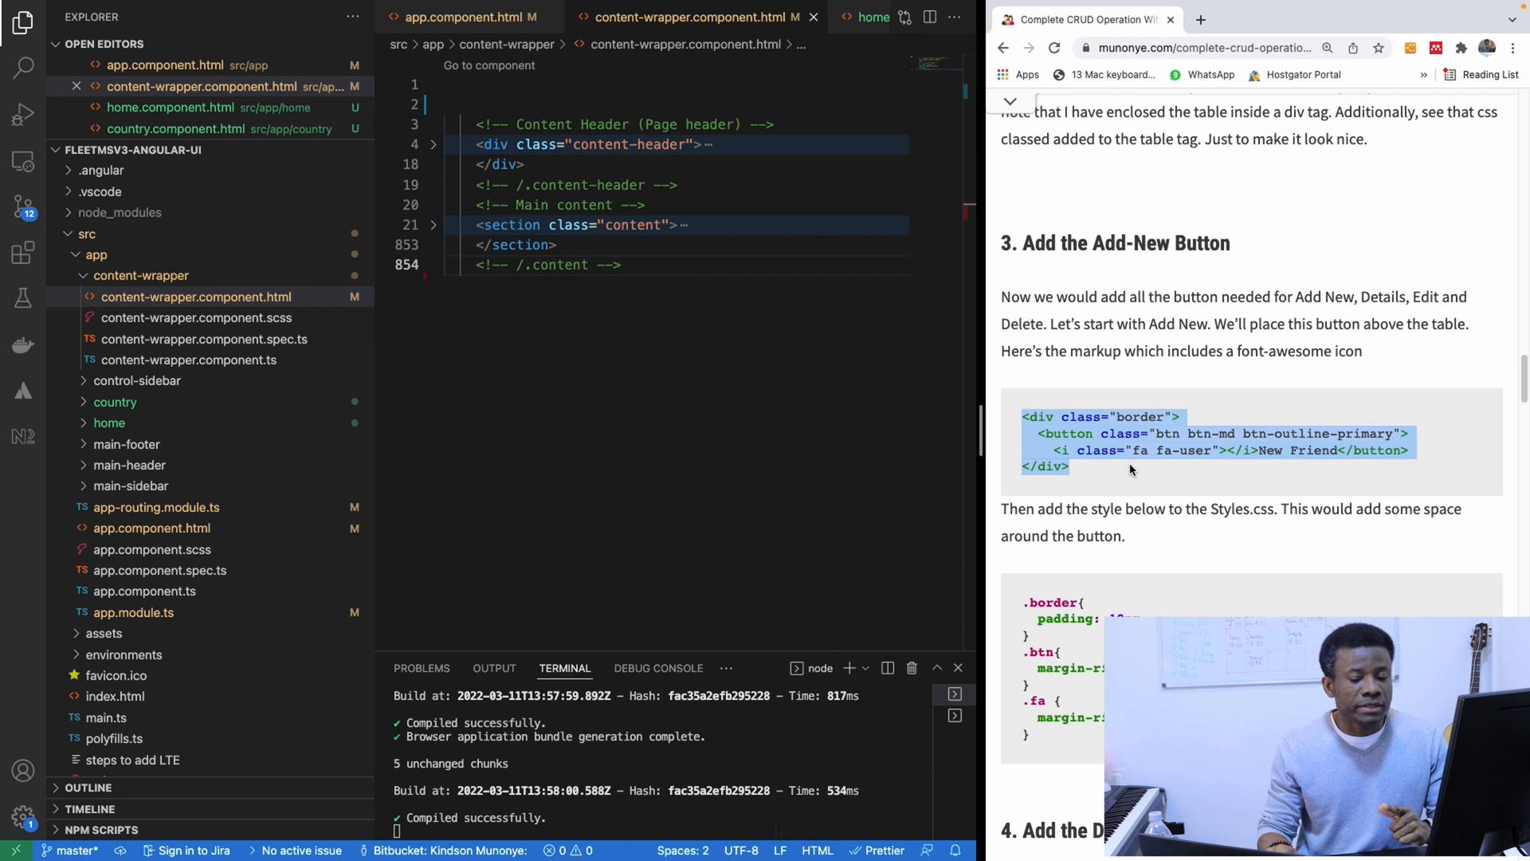
mouse_move(752, 162)
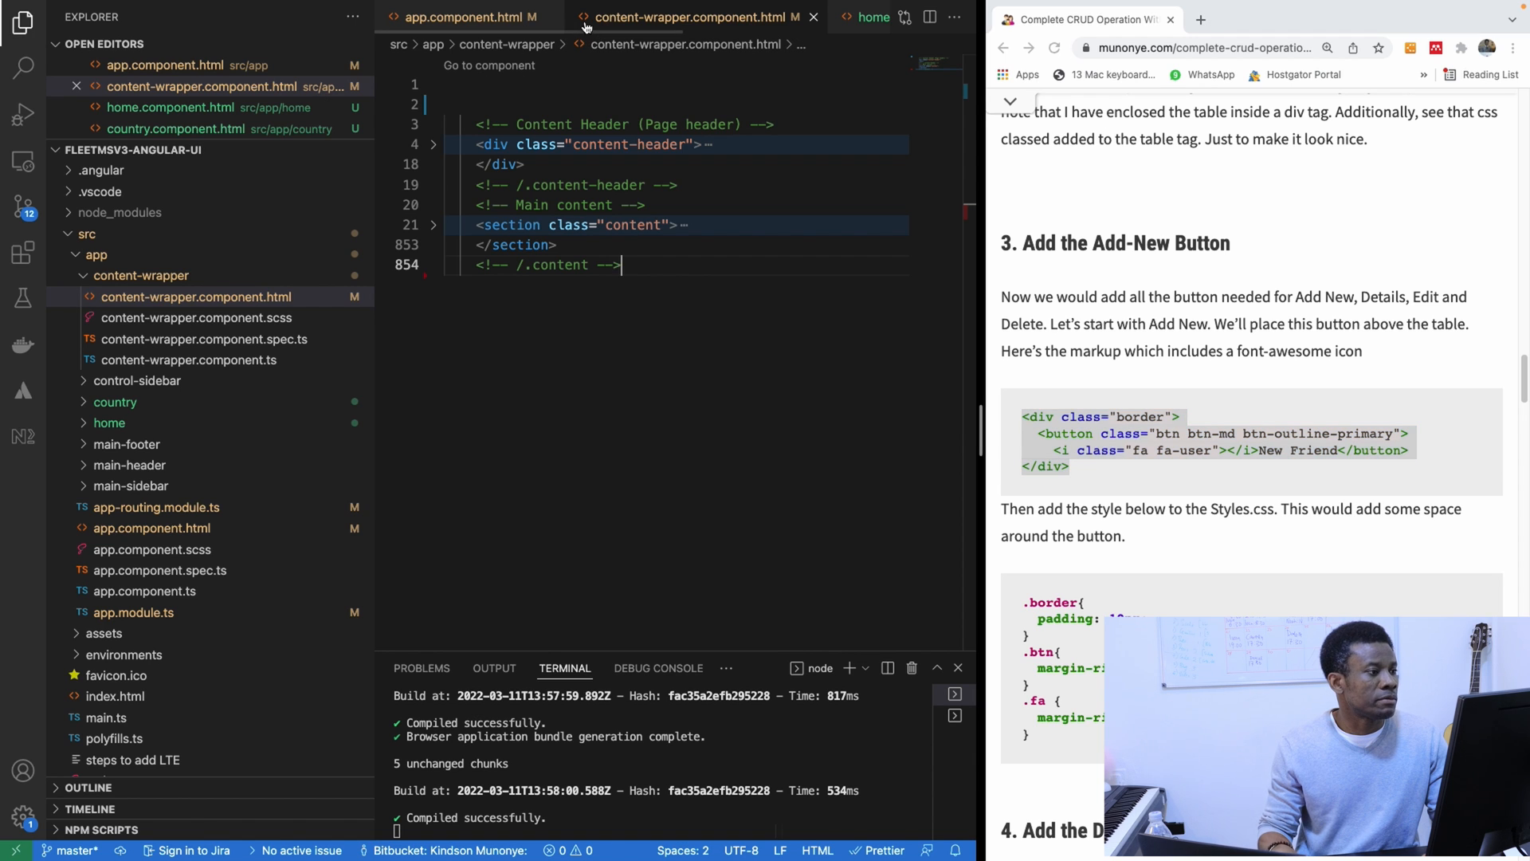
Step: Close all open editors via the content-wrapper.component.html tab menu and collapse the content-wrapper folder
right_click(693, 16)
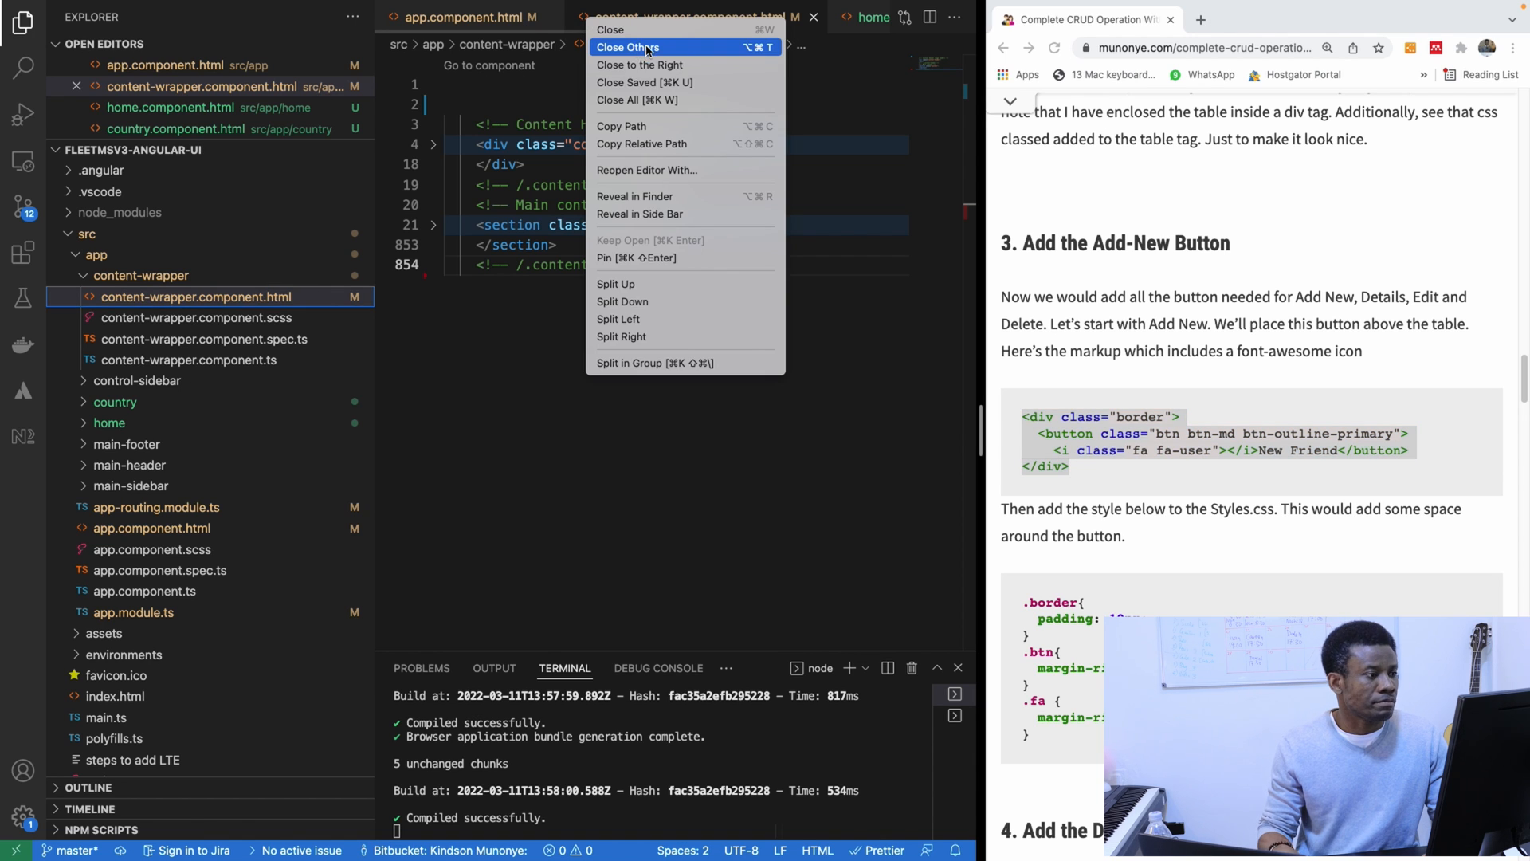
click(628, 46)
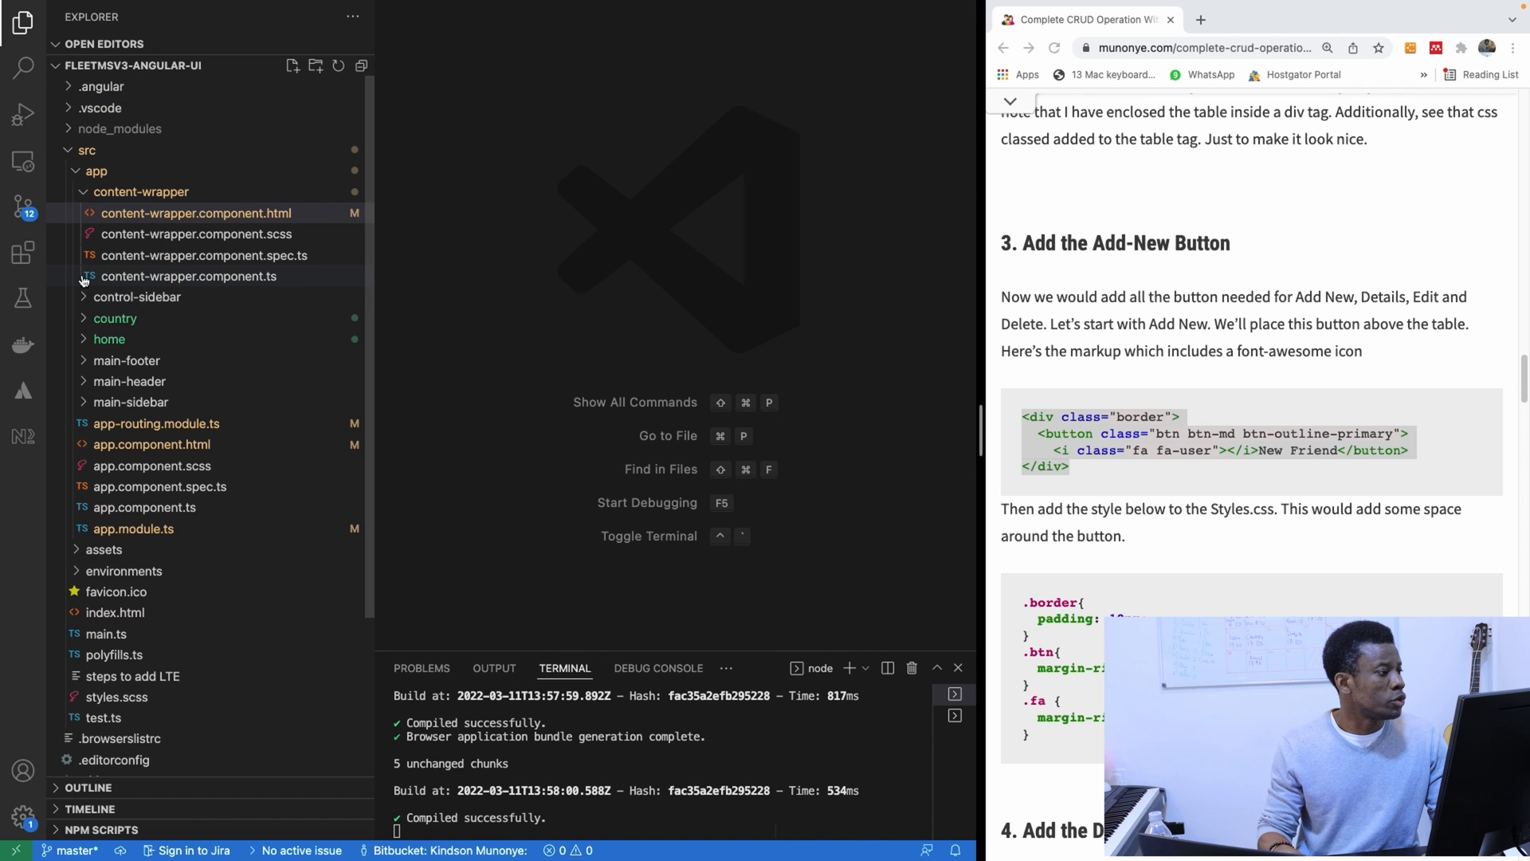
click(142, 191)
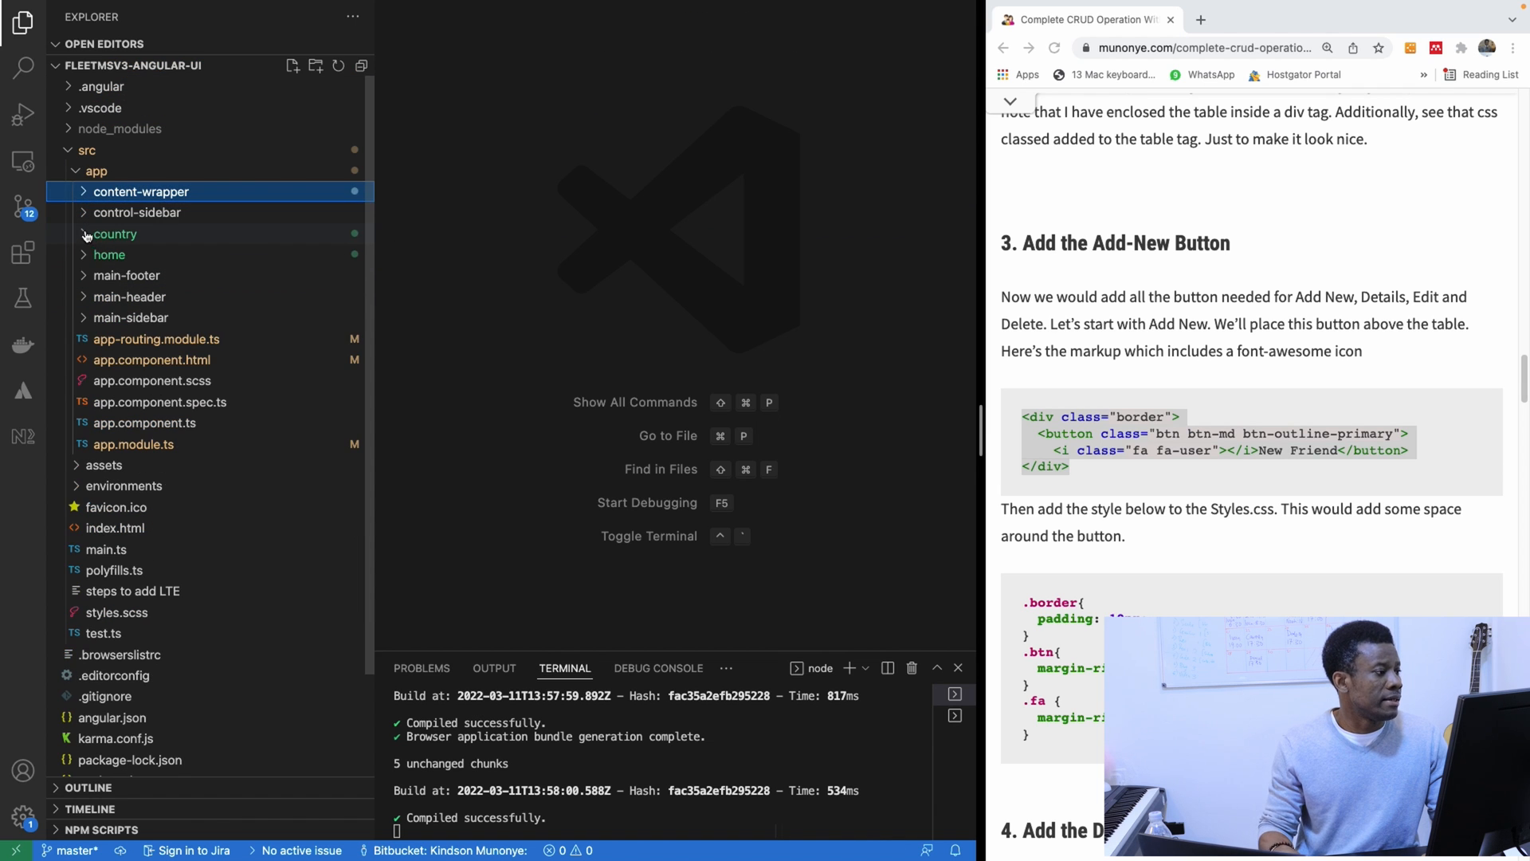
click(114, 255)
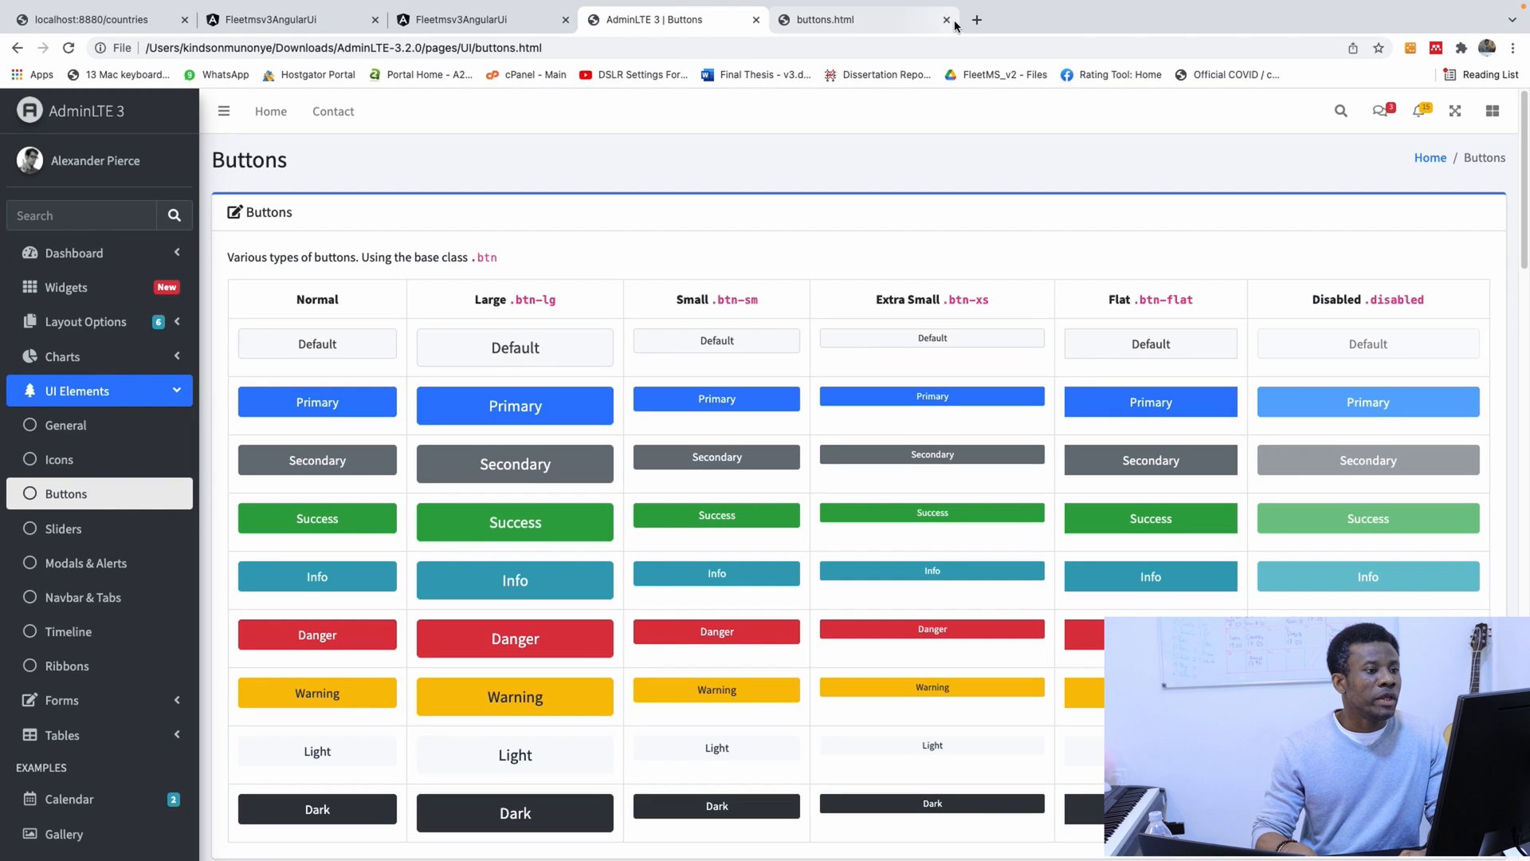
Step: Close the extra buttons.html tab and reach the AdminLTE Modals & Alerts examples page
click(945, 19)
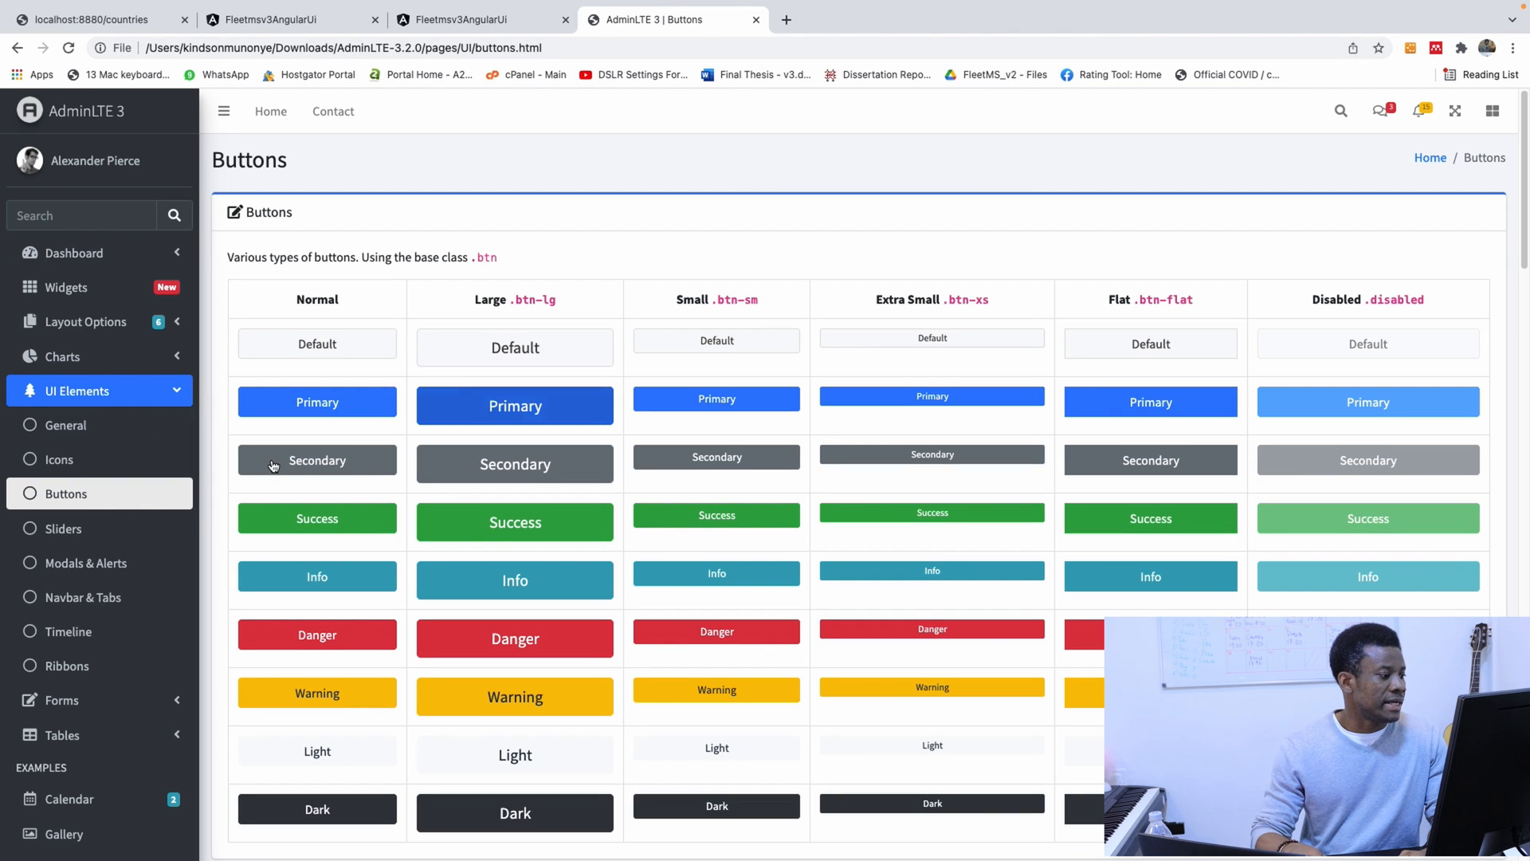
scroll(down, 3)
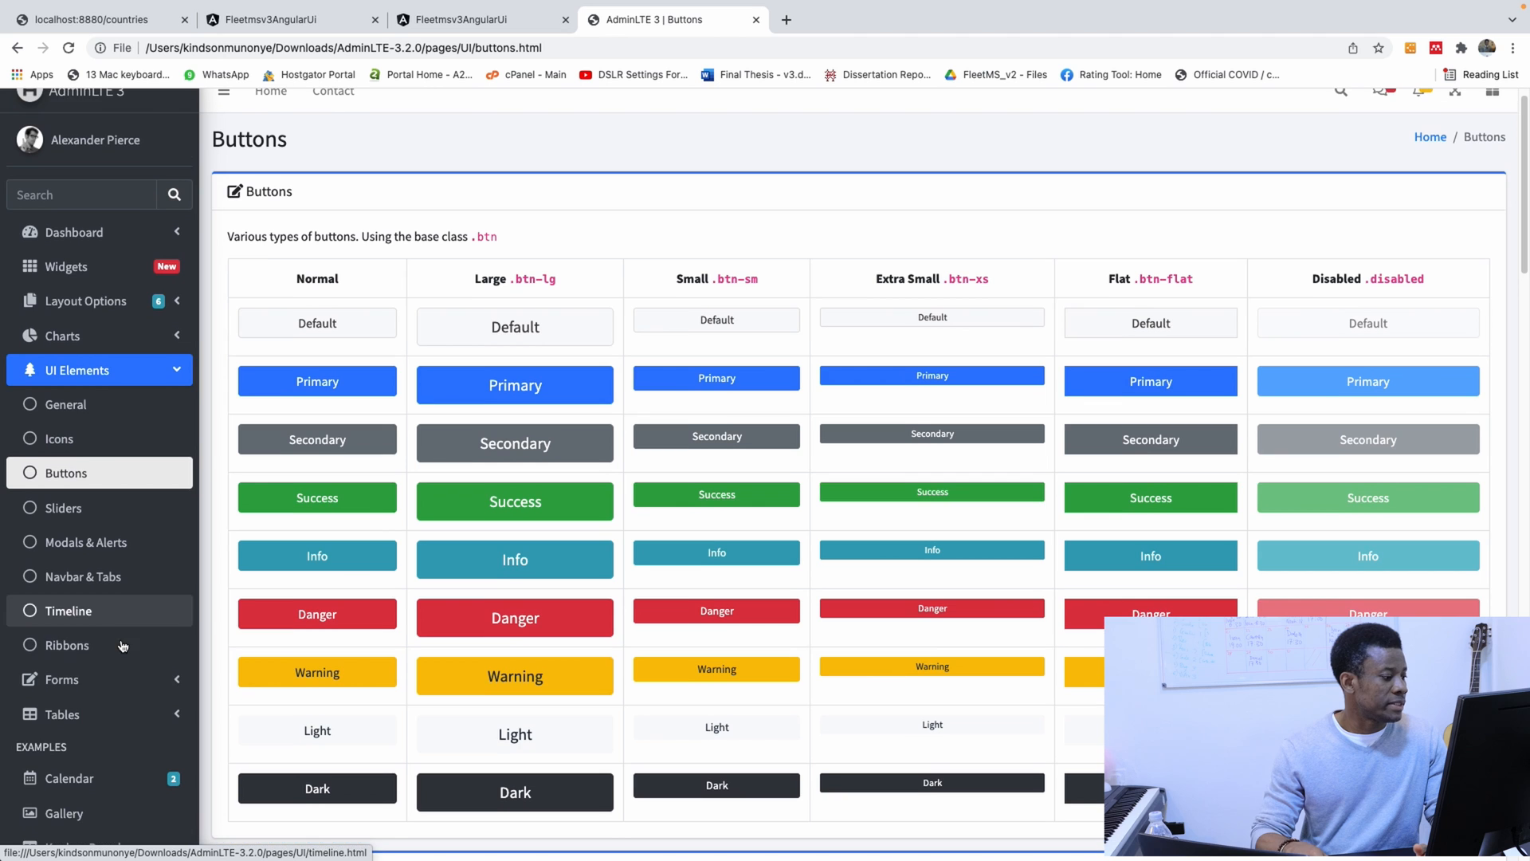
scroll(down, 3)
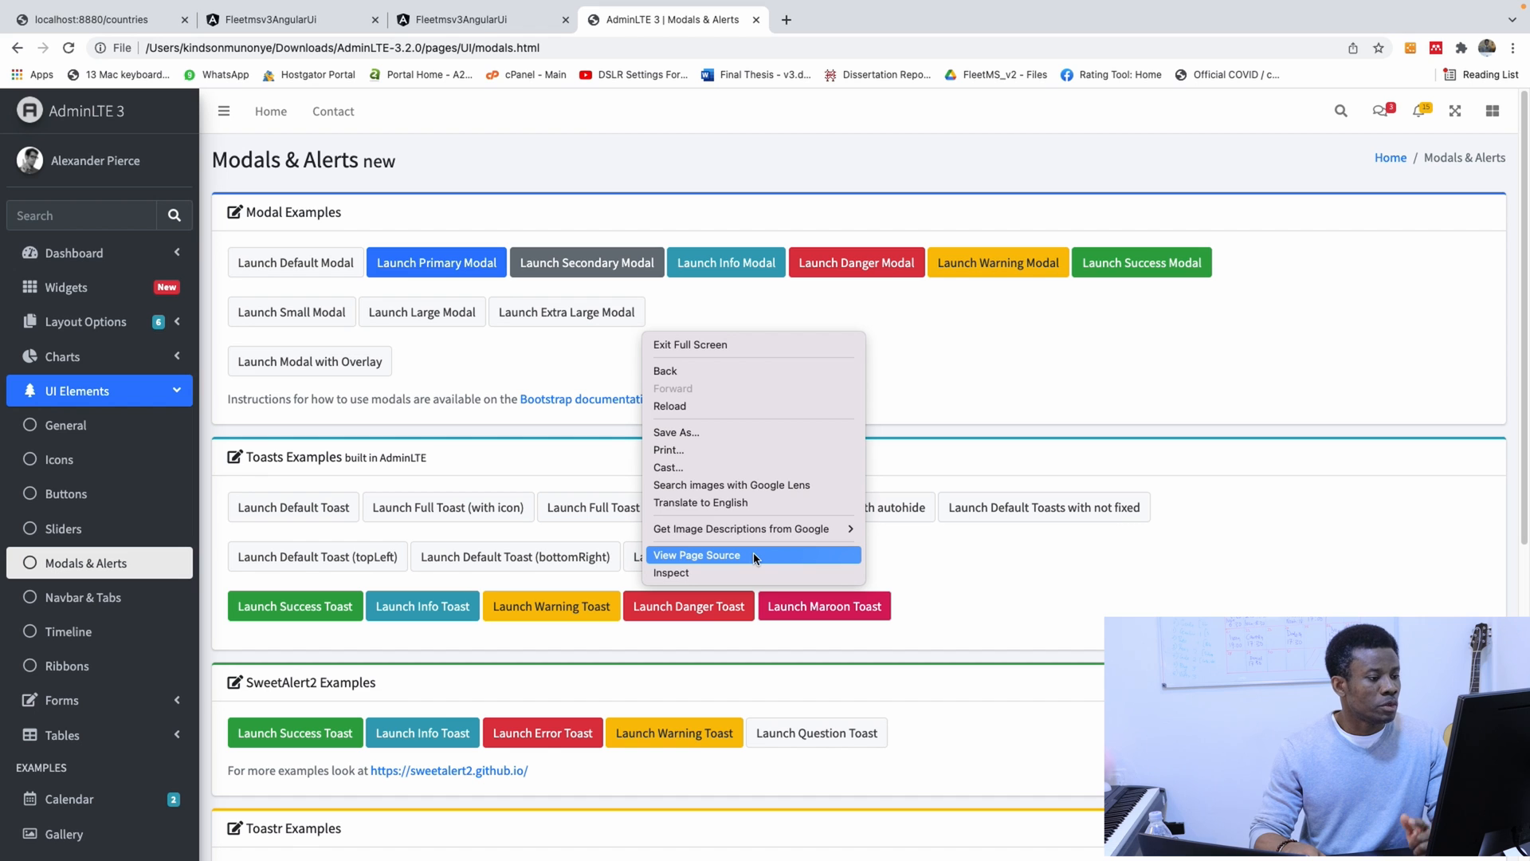
click(697, 554)
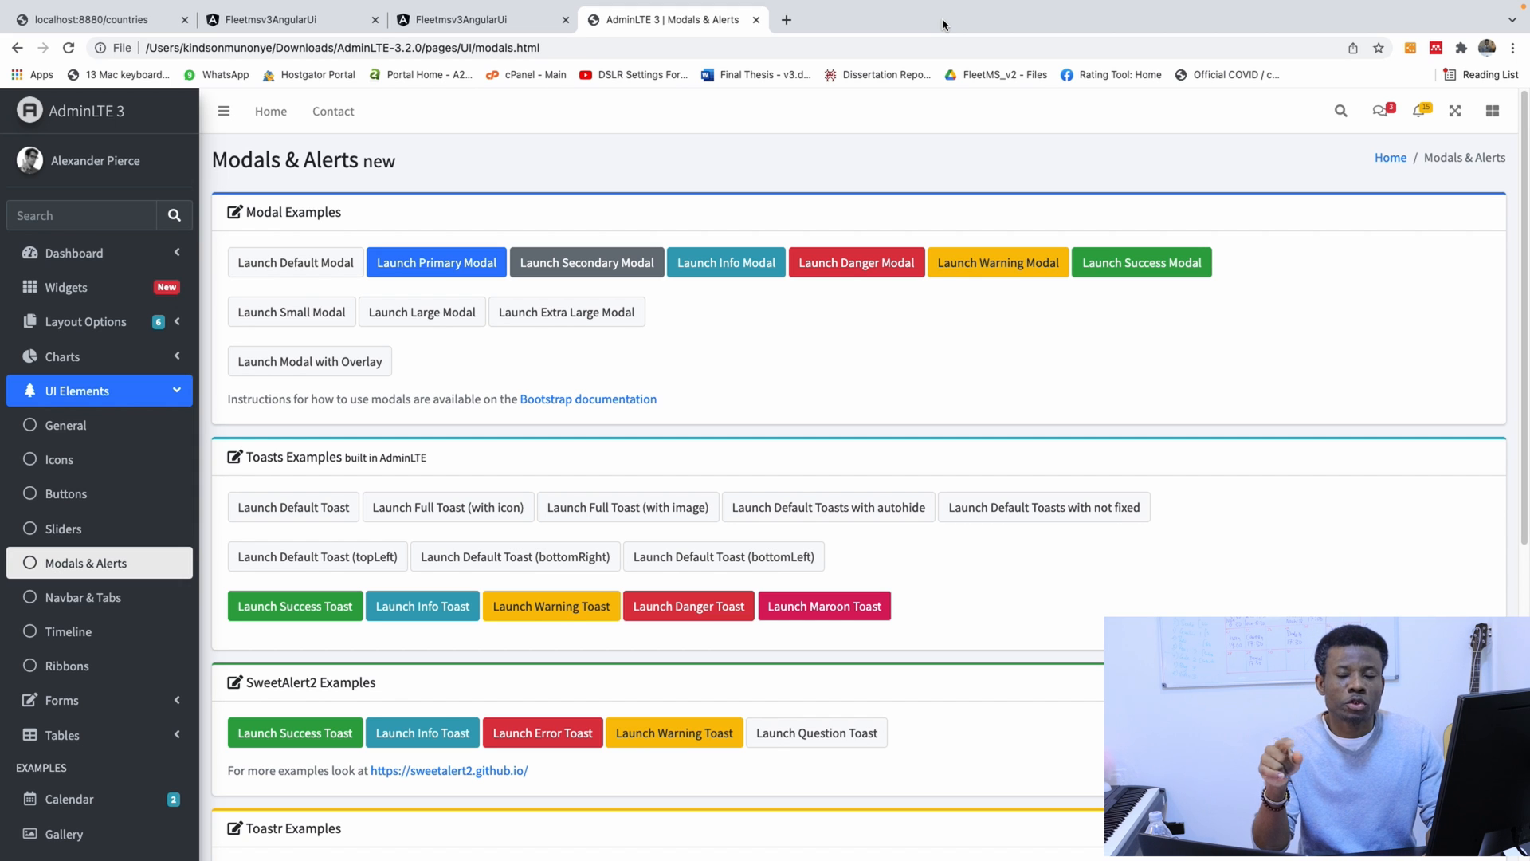
mouse_move(816, 27)
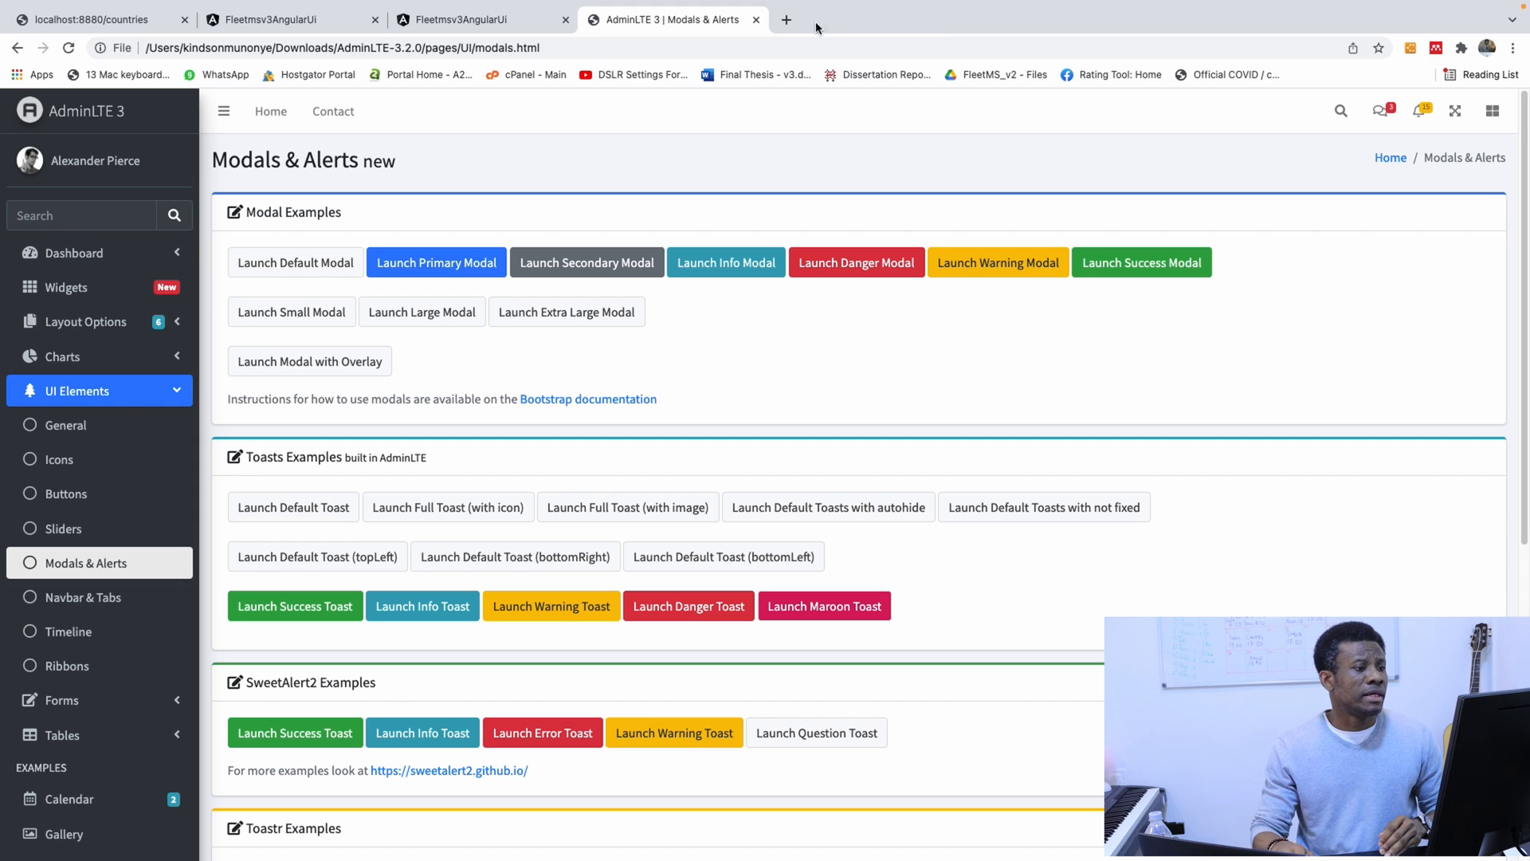
Step: Search 'bootstr' in a new browser tab to reach the Bootstrap documentation
click(786, 19)
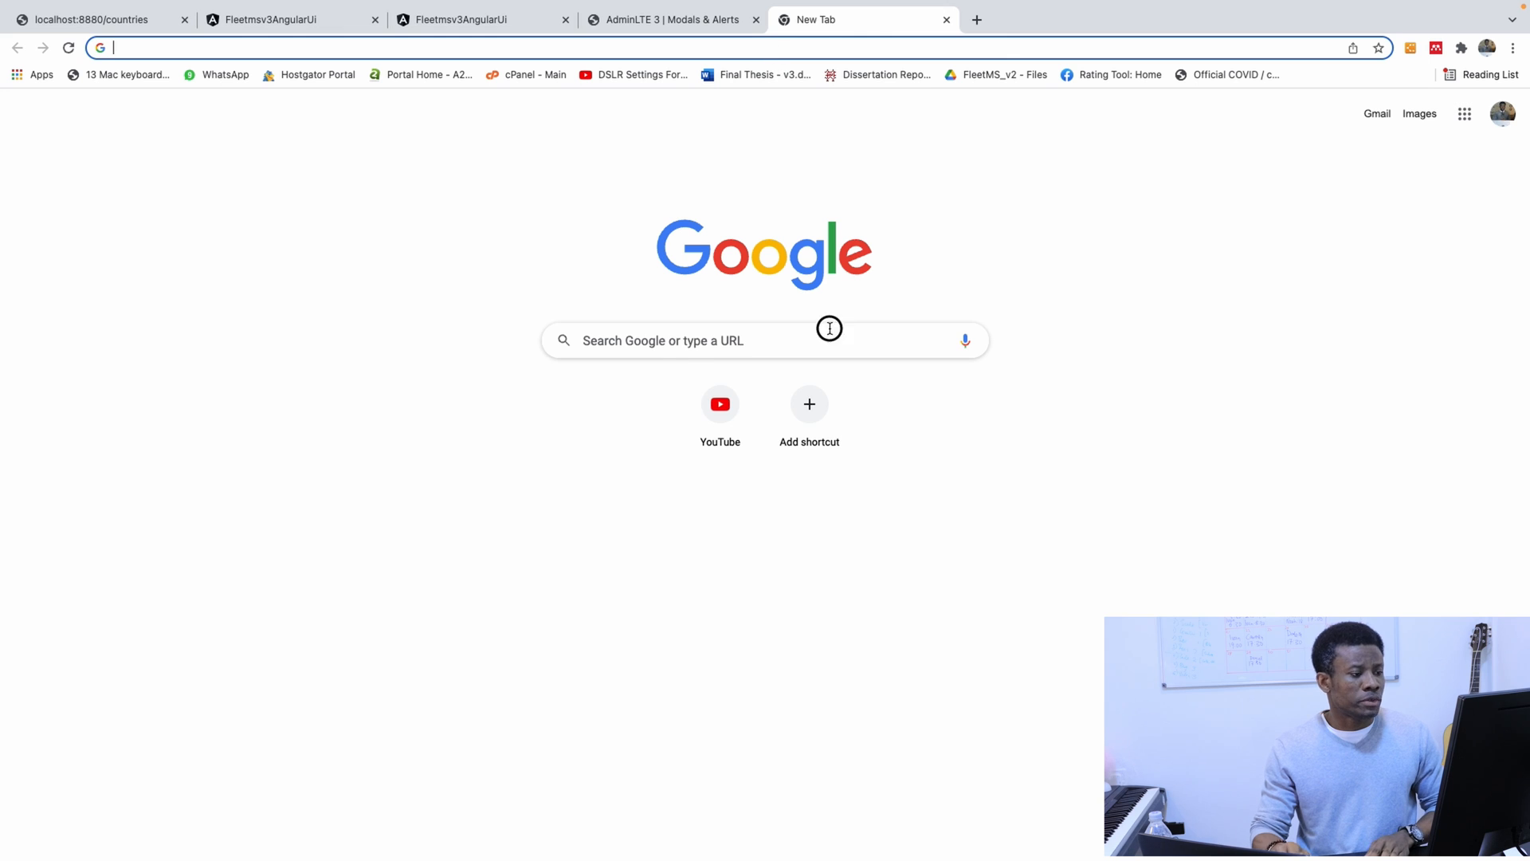
text(bootstr)
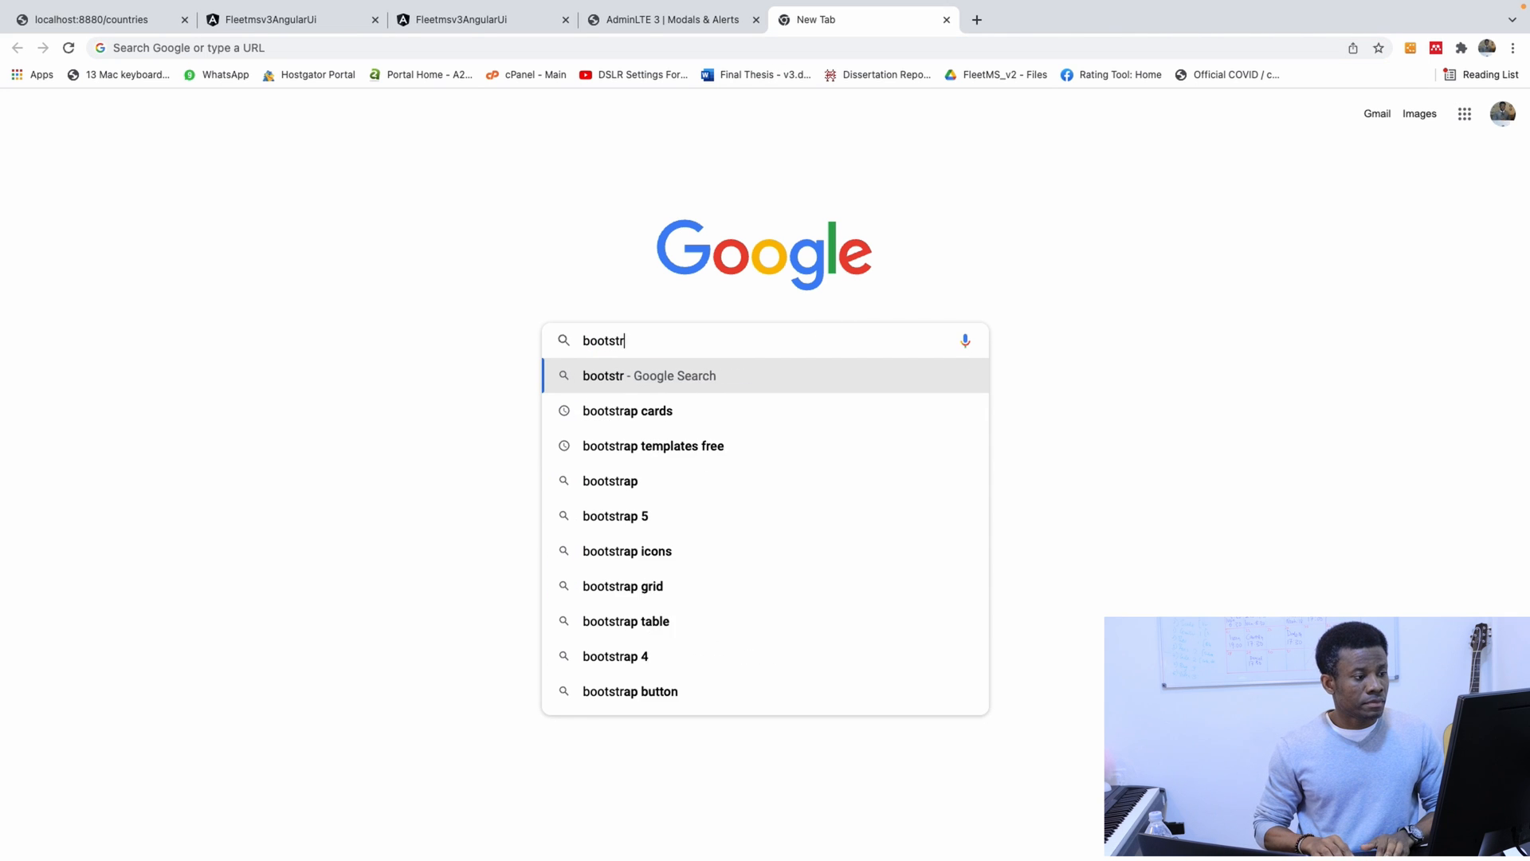
key(Return)
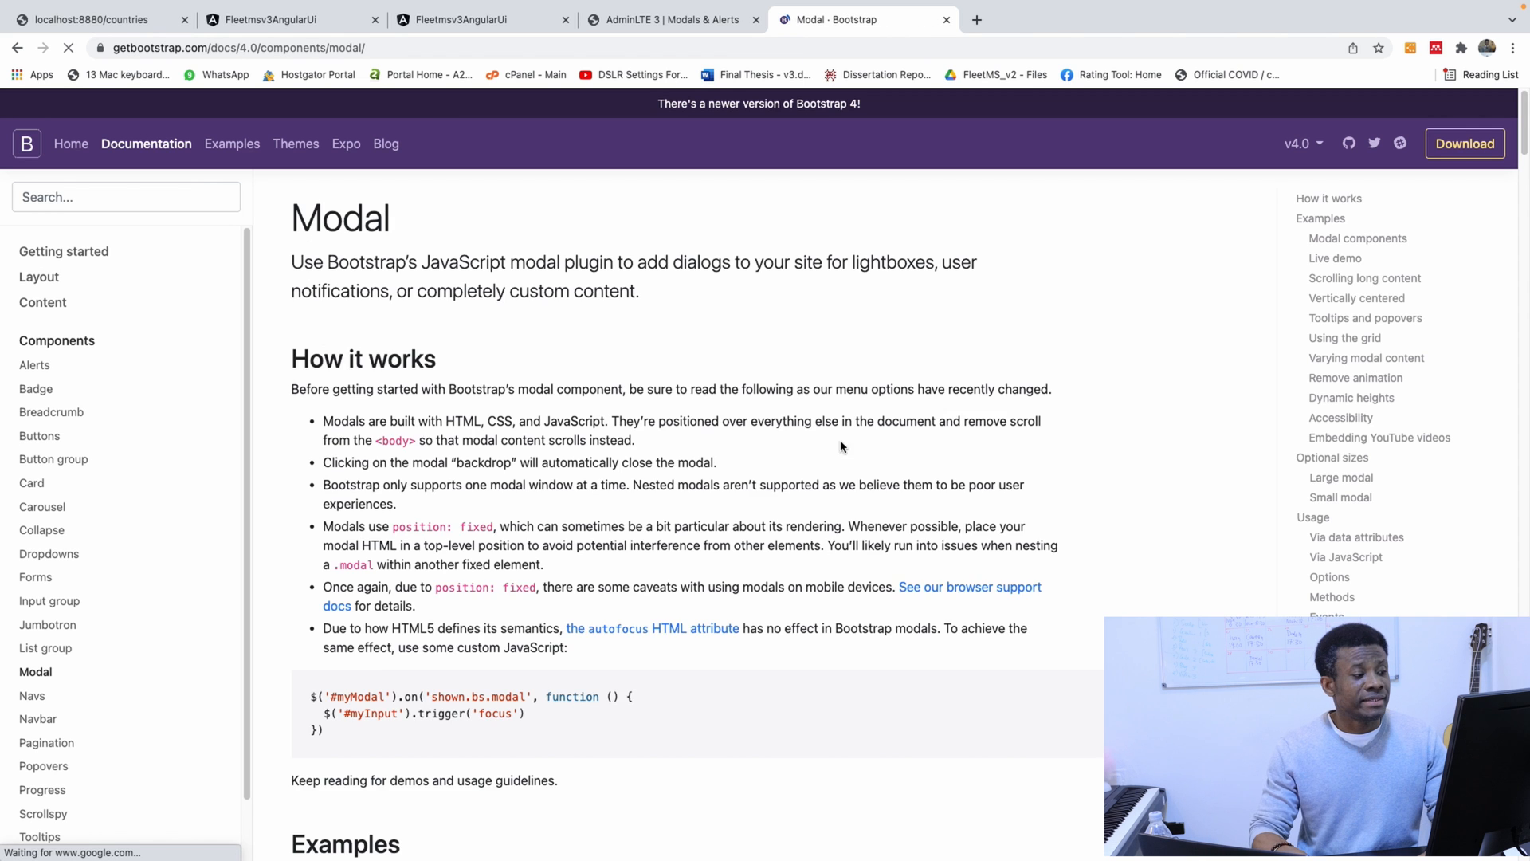
Step: Locate the Live demo modal code in the Bootstrap docs, then launch and dismiss the demo dialog
scroll(down, 3)
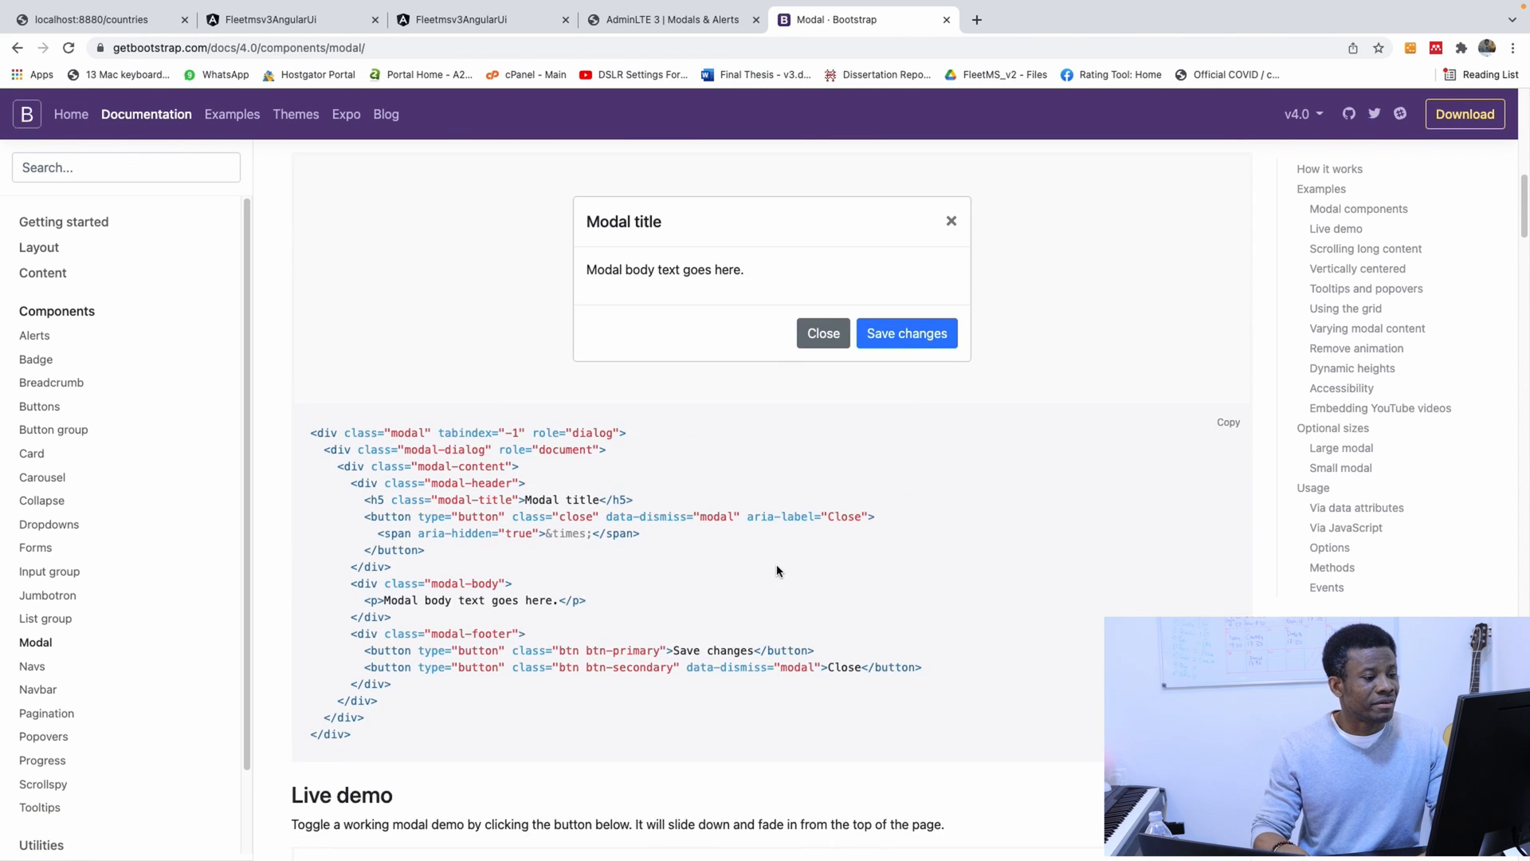
scroll(up, 3)
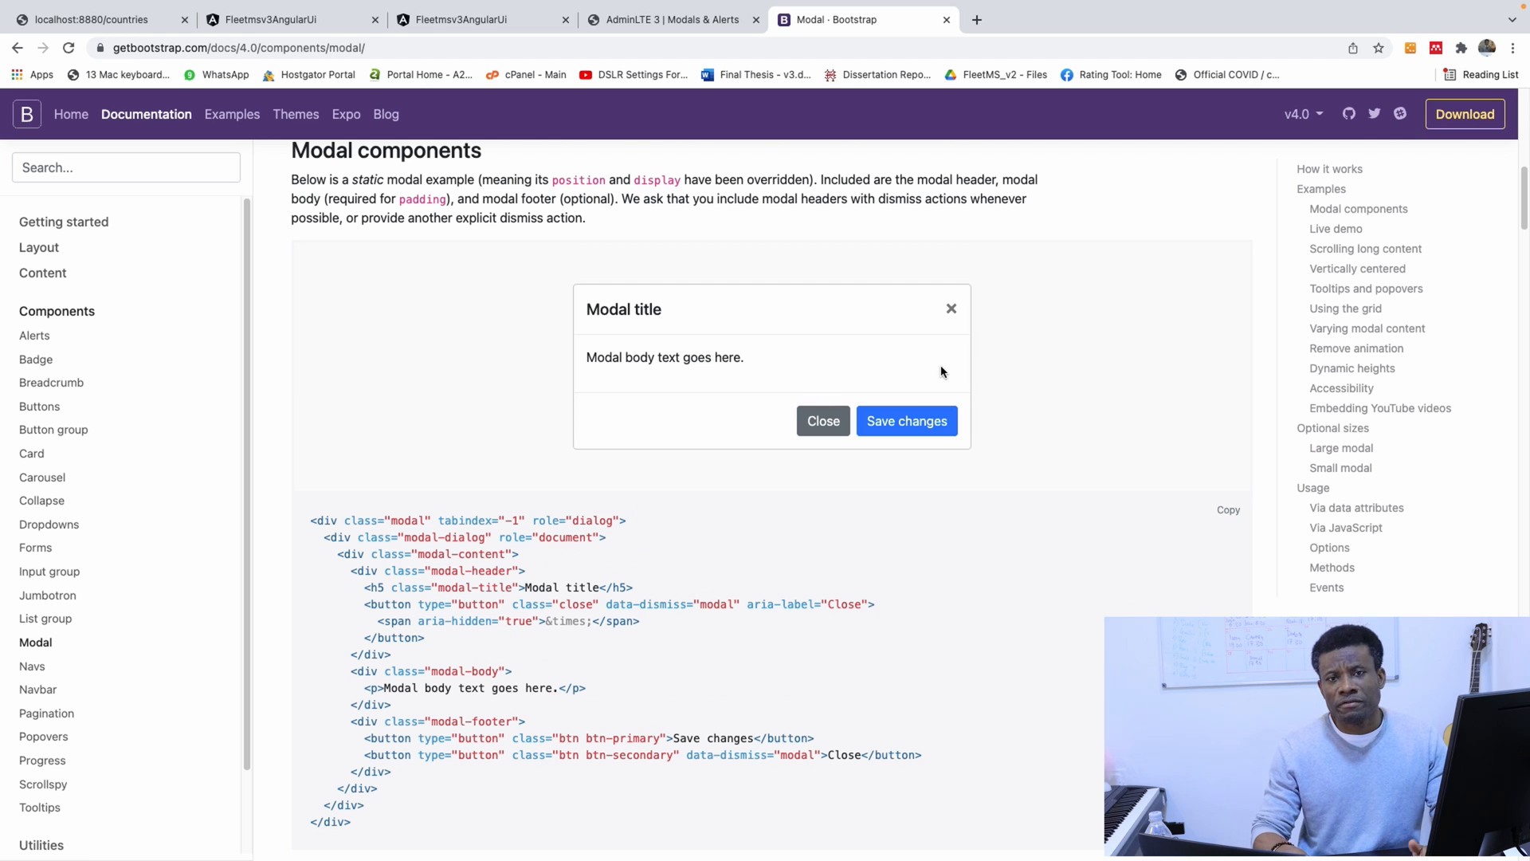
mouse_move(589, 588)
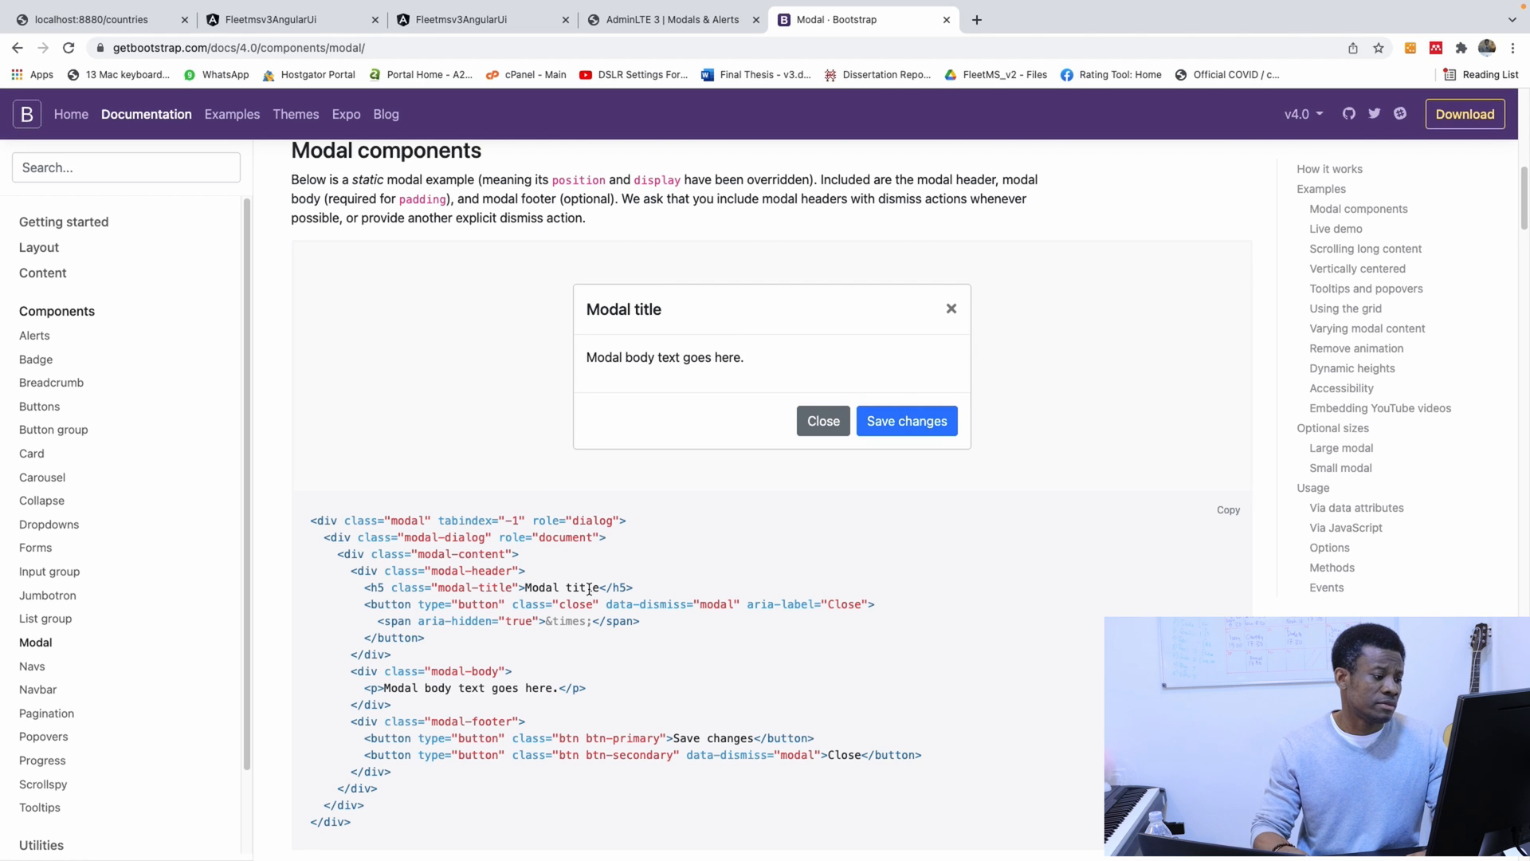
scroll(down, 3)
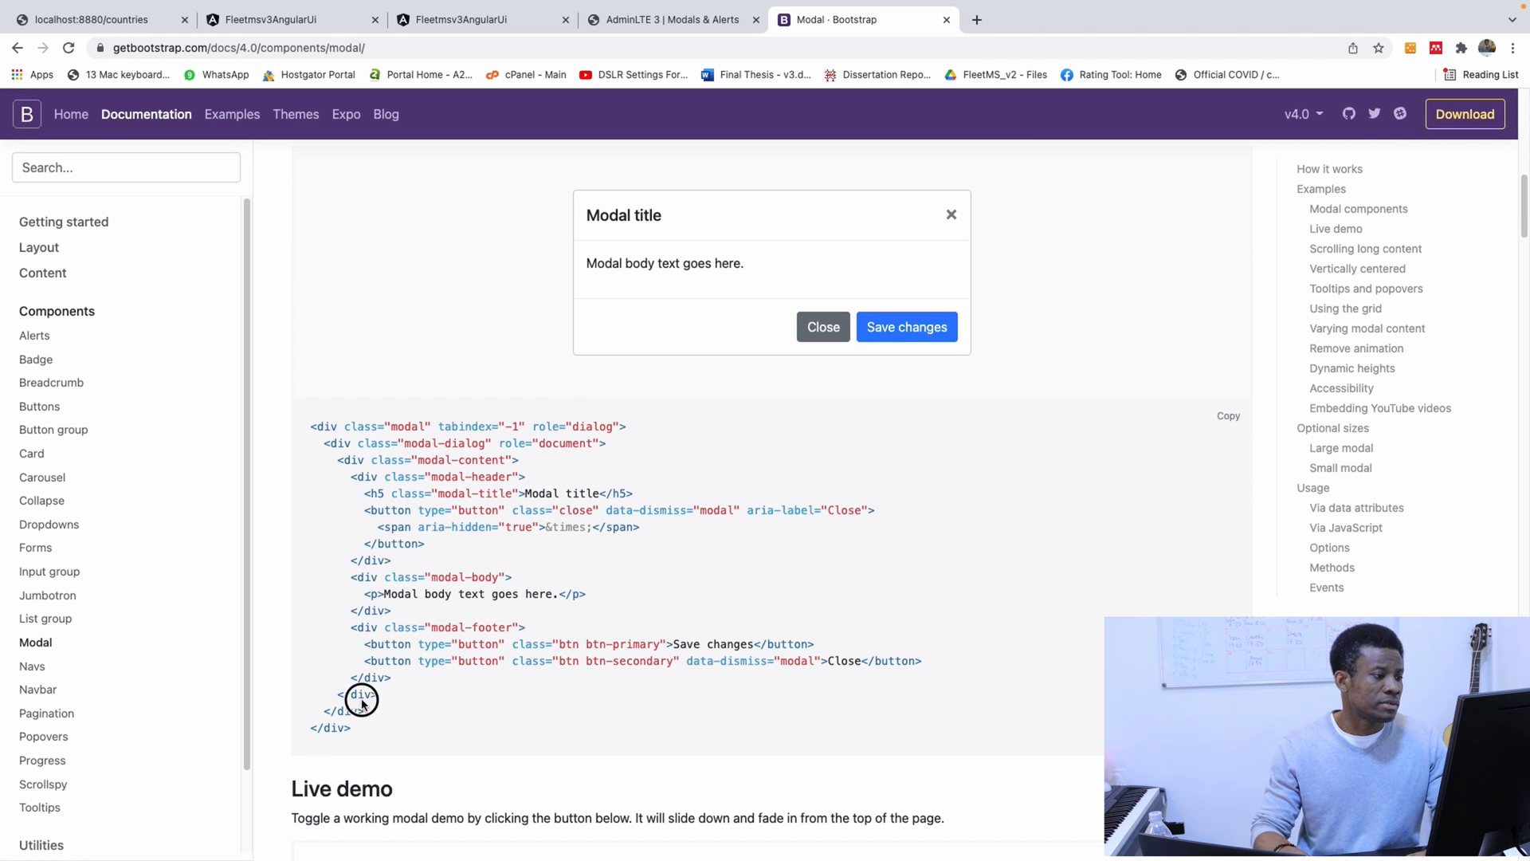
scroll(up, 3)
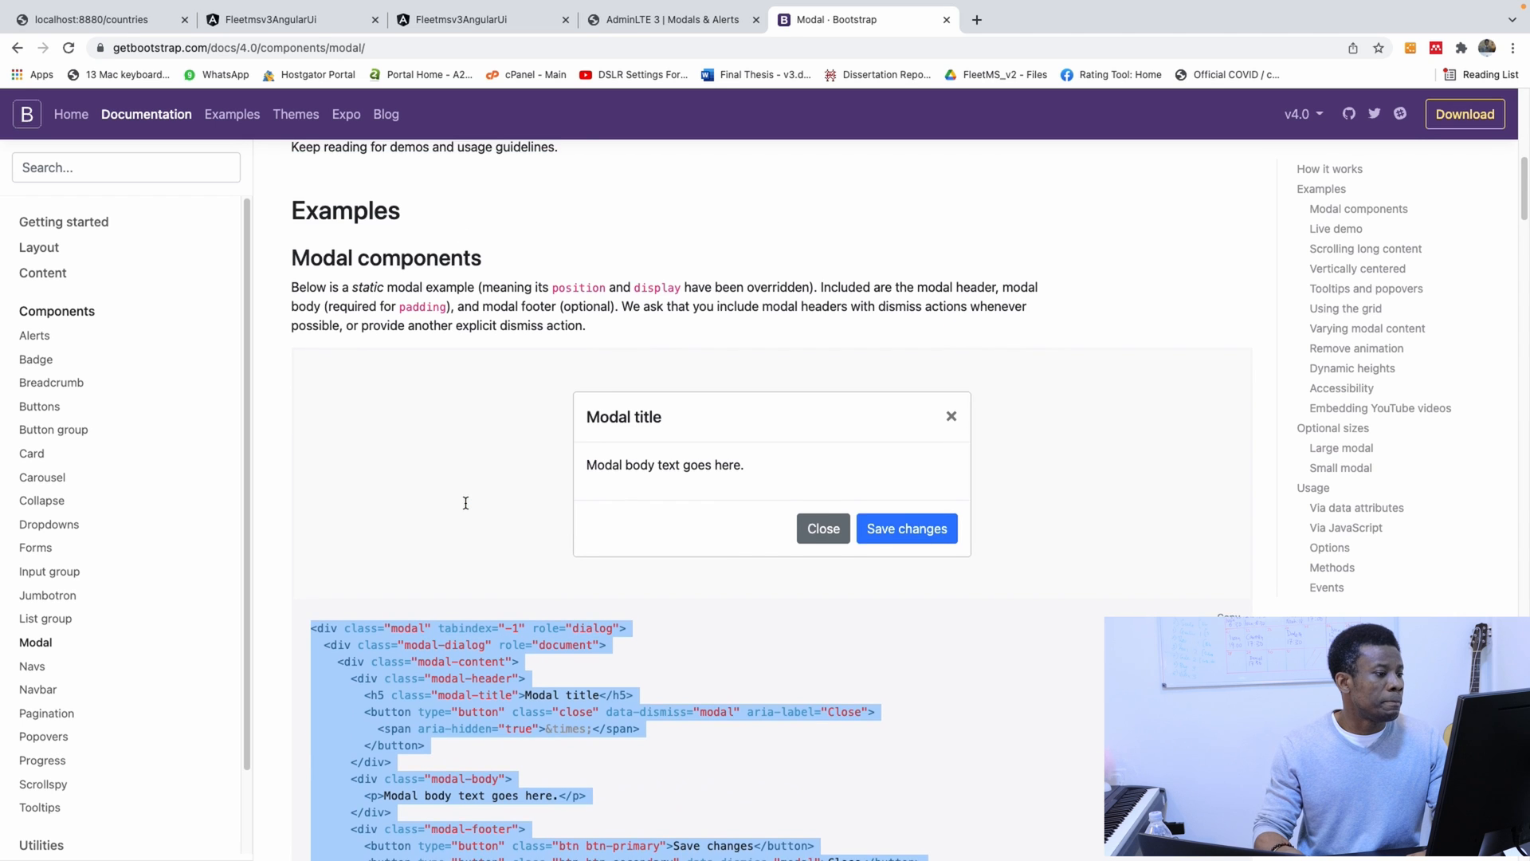
scroll(down, 3)
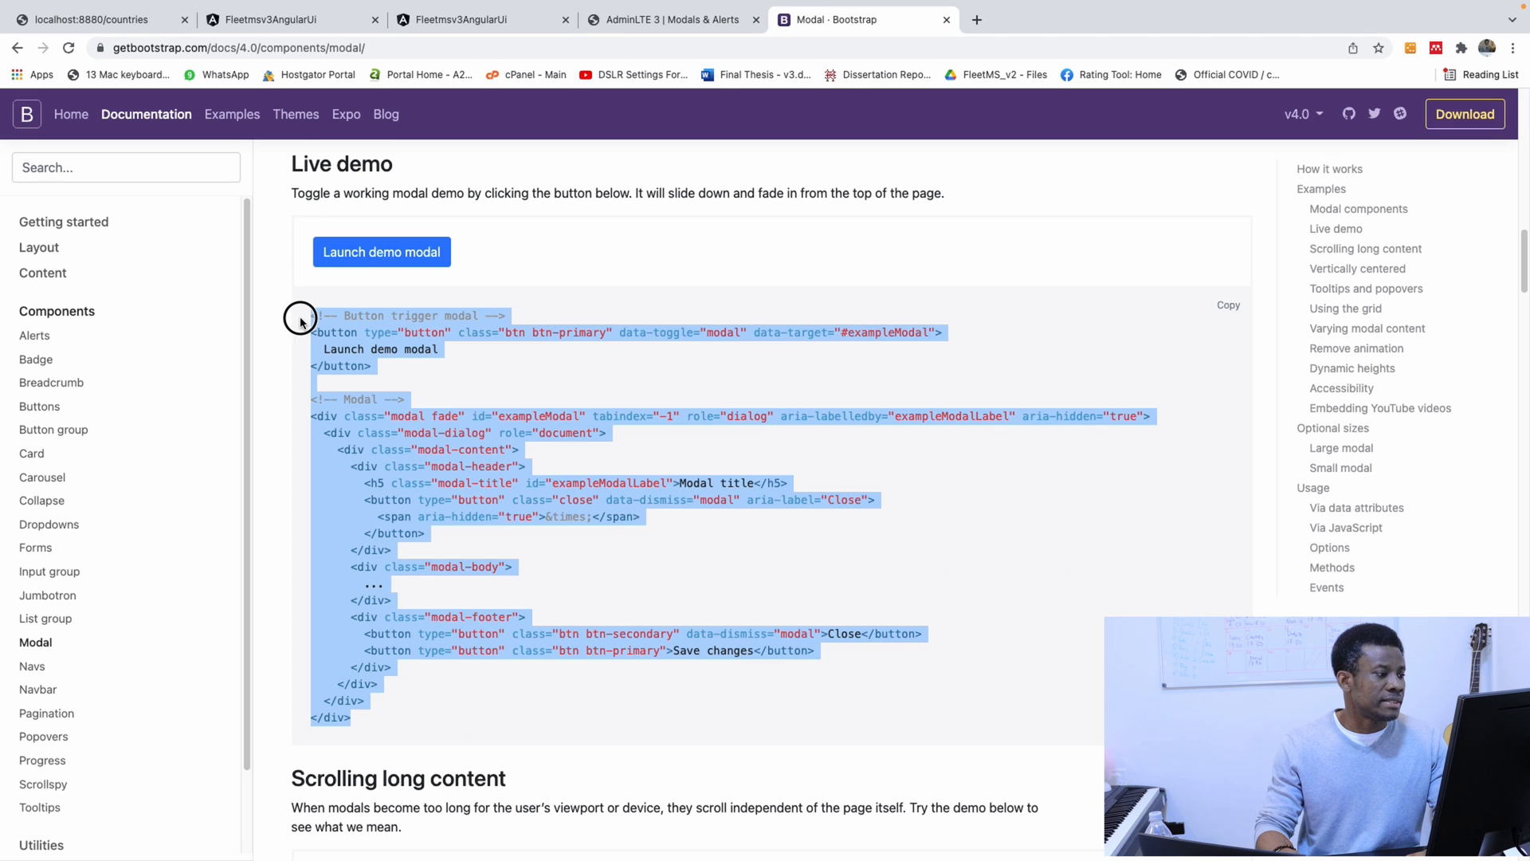
click(381, 252)
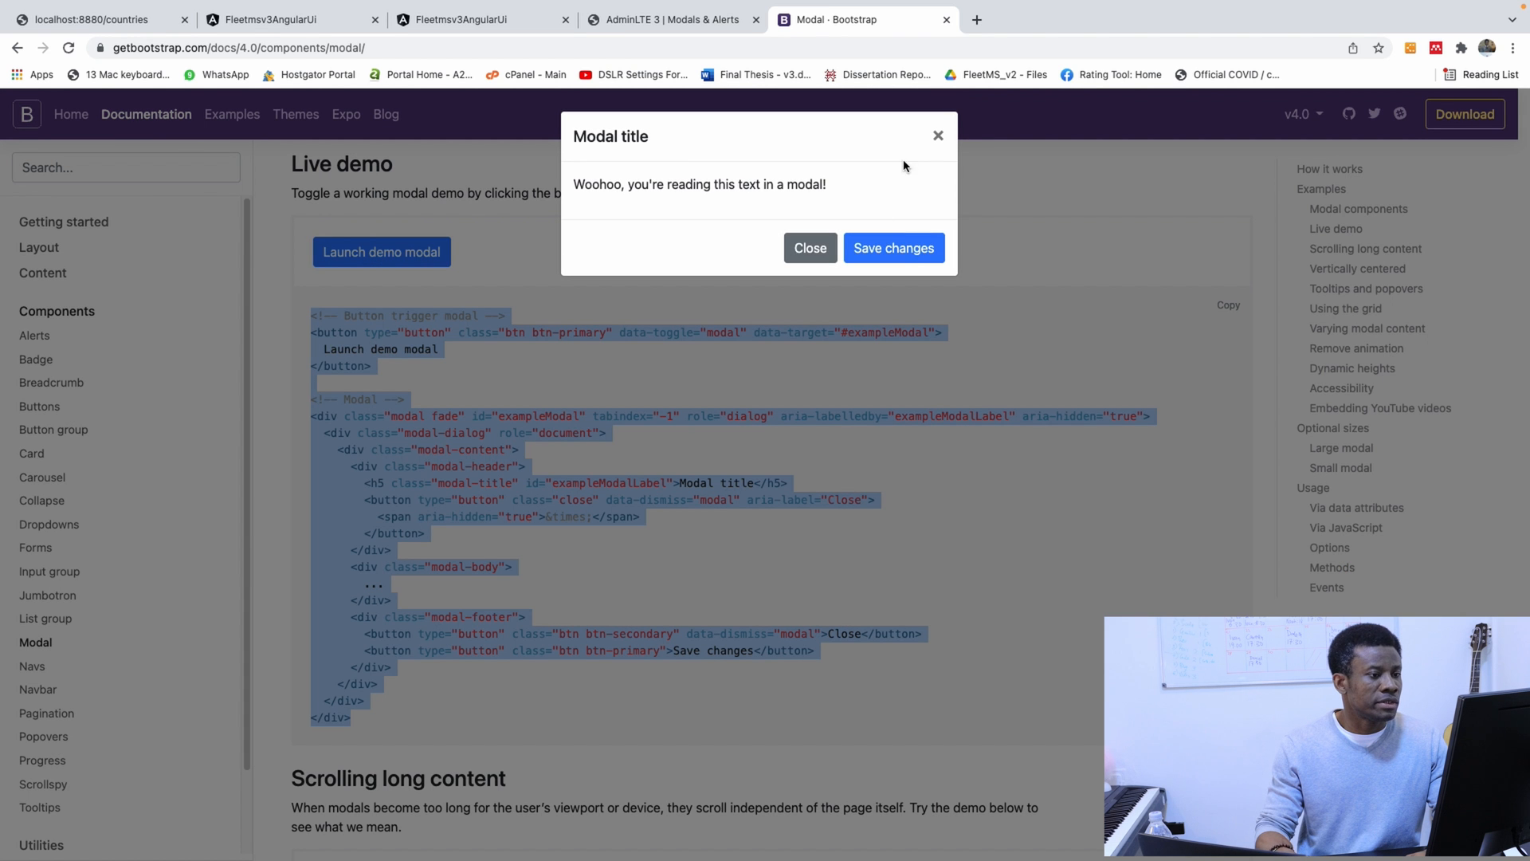
click(808, 247)
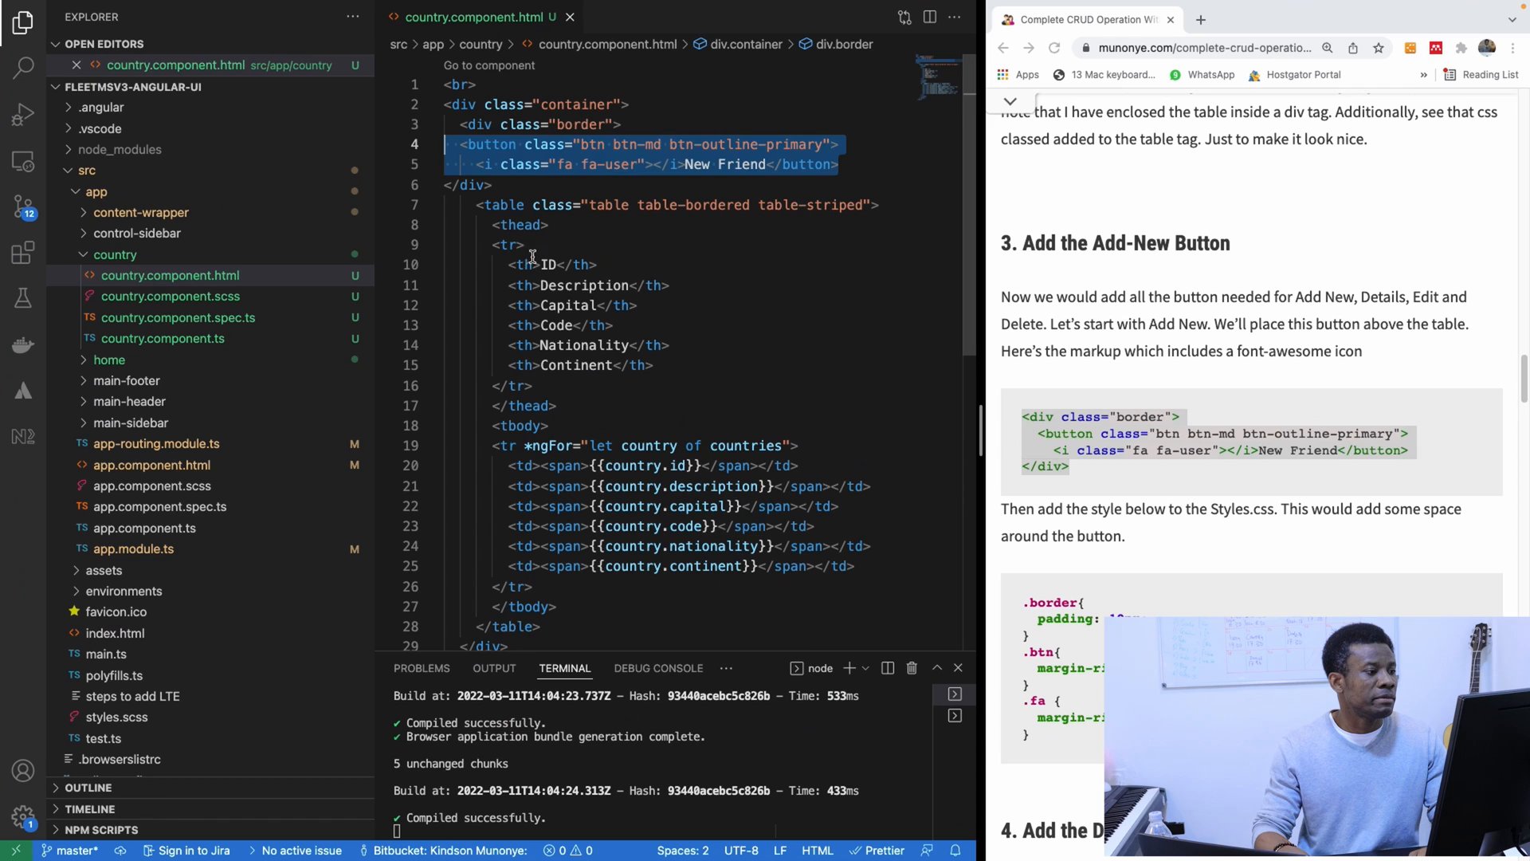
Step: Replace the New Friend button lines in country.component.html with Bootstrap's demo modal trigger and modal markup
click(505, 206)
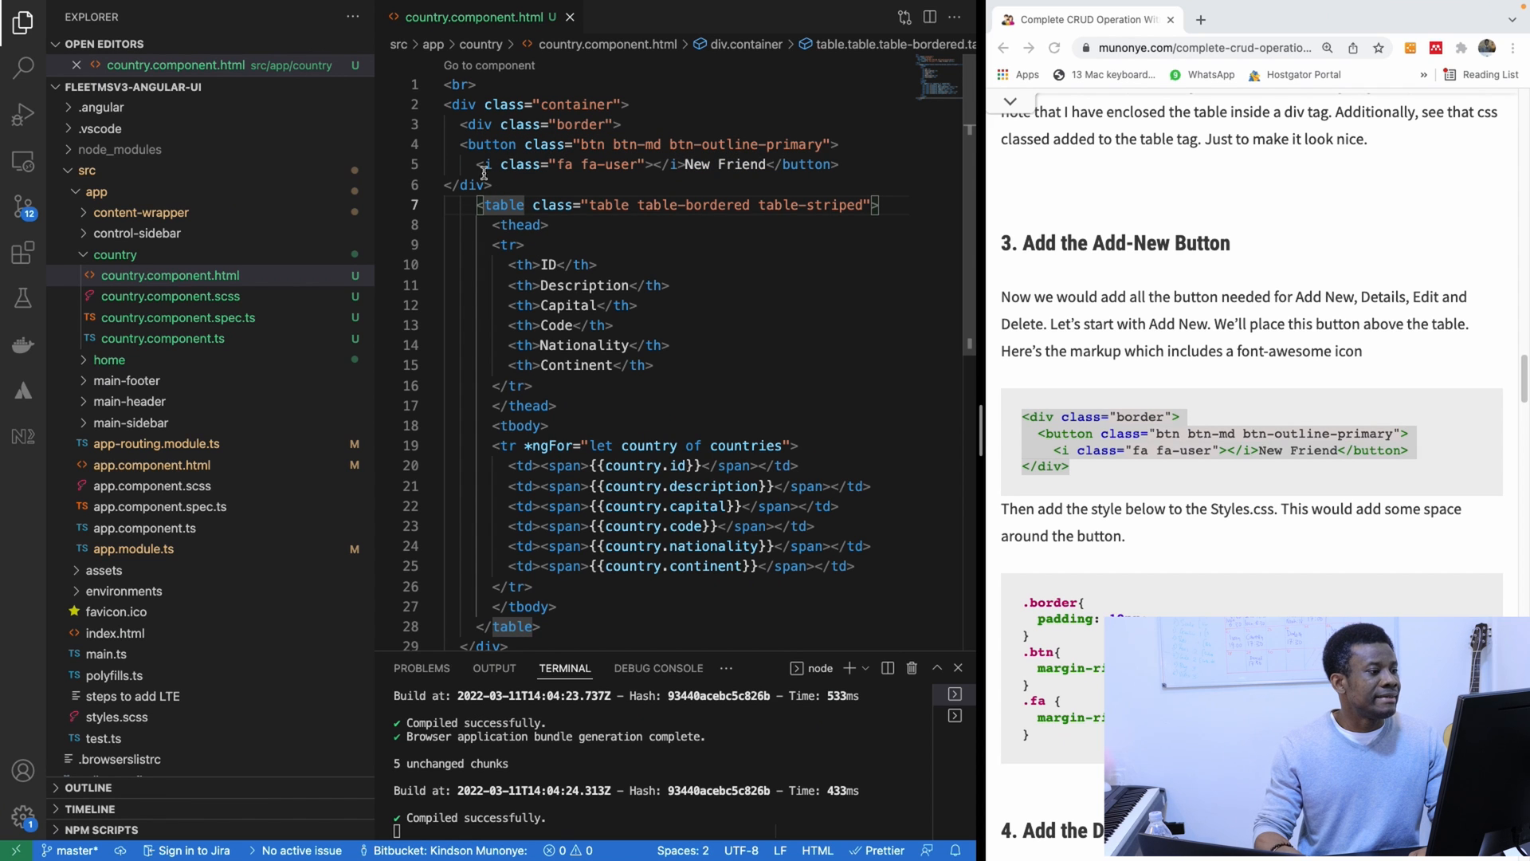
click(542, 148)
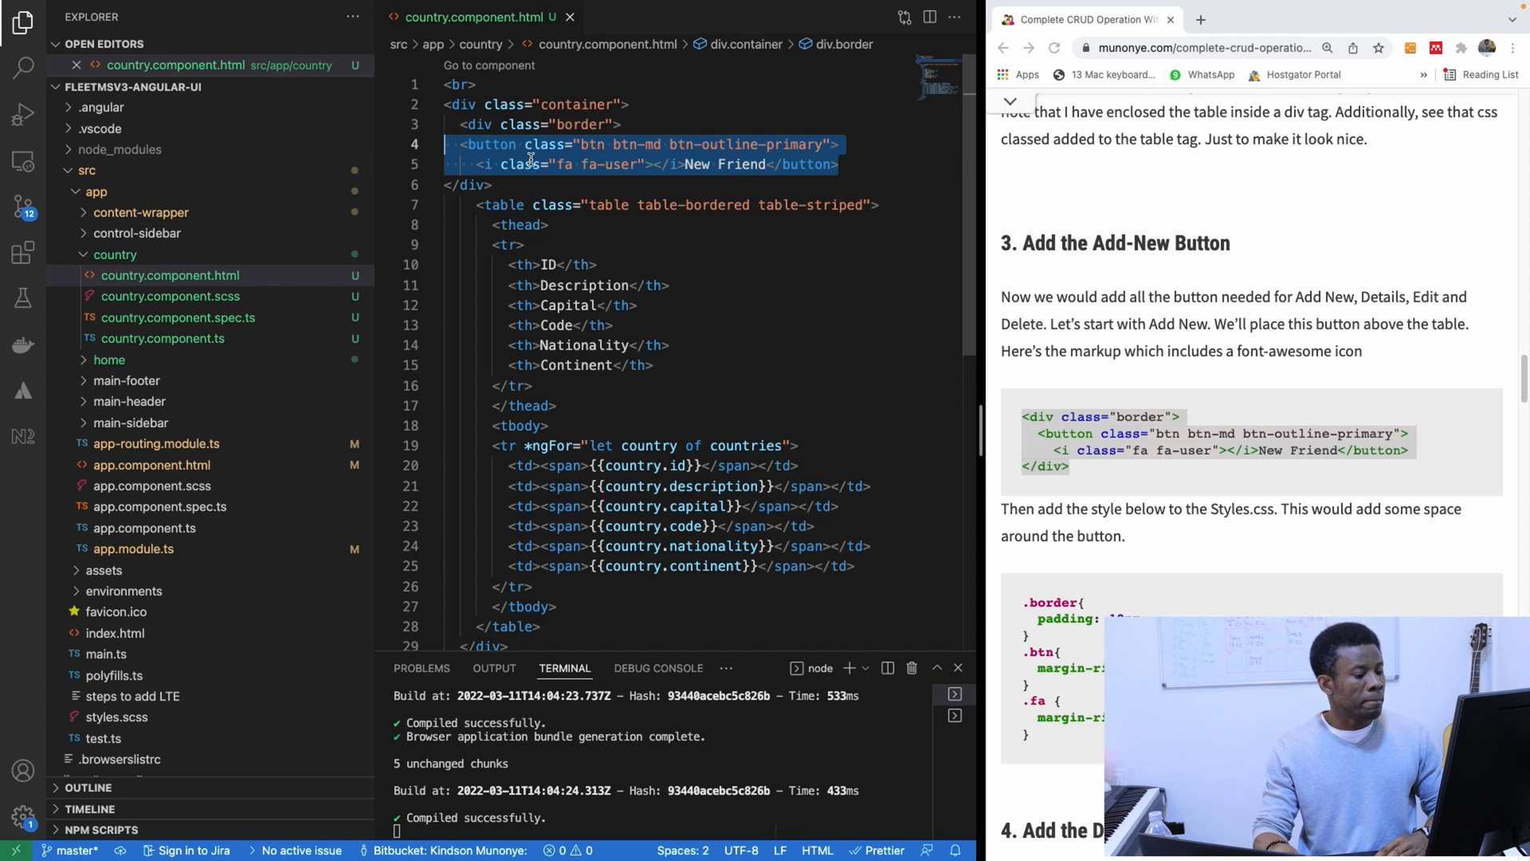
key(Delete)
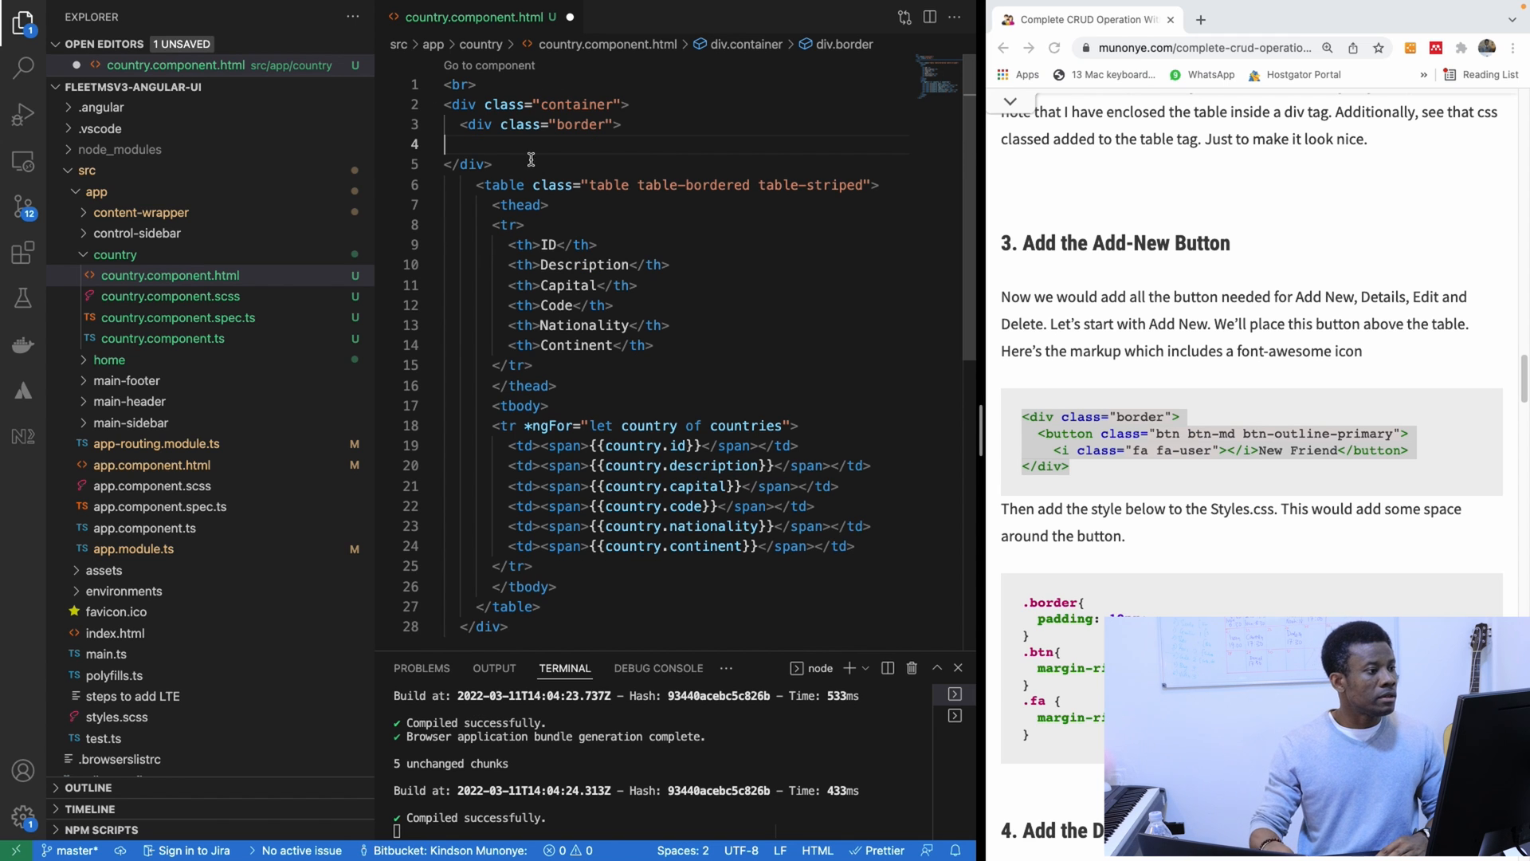
click(432, 137)
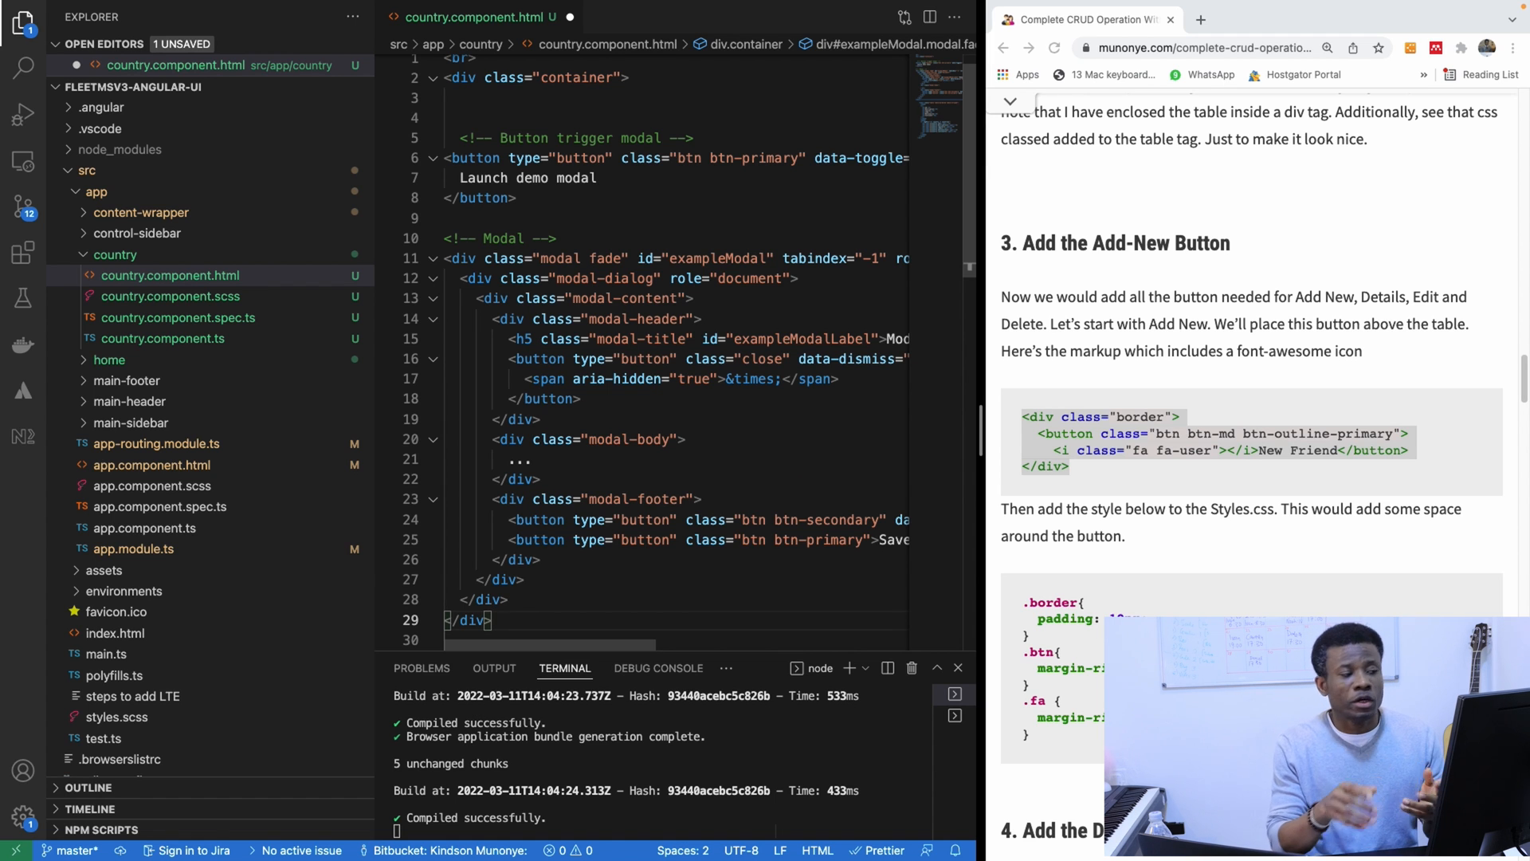
click(694, 219)
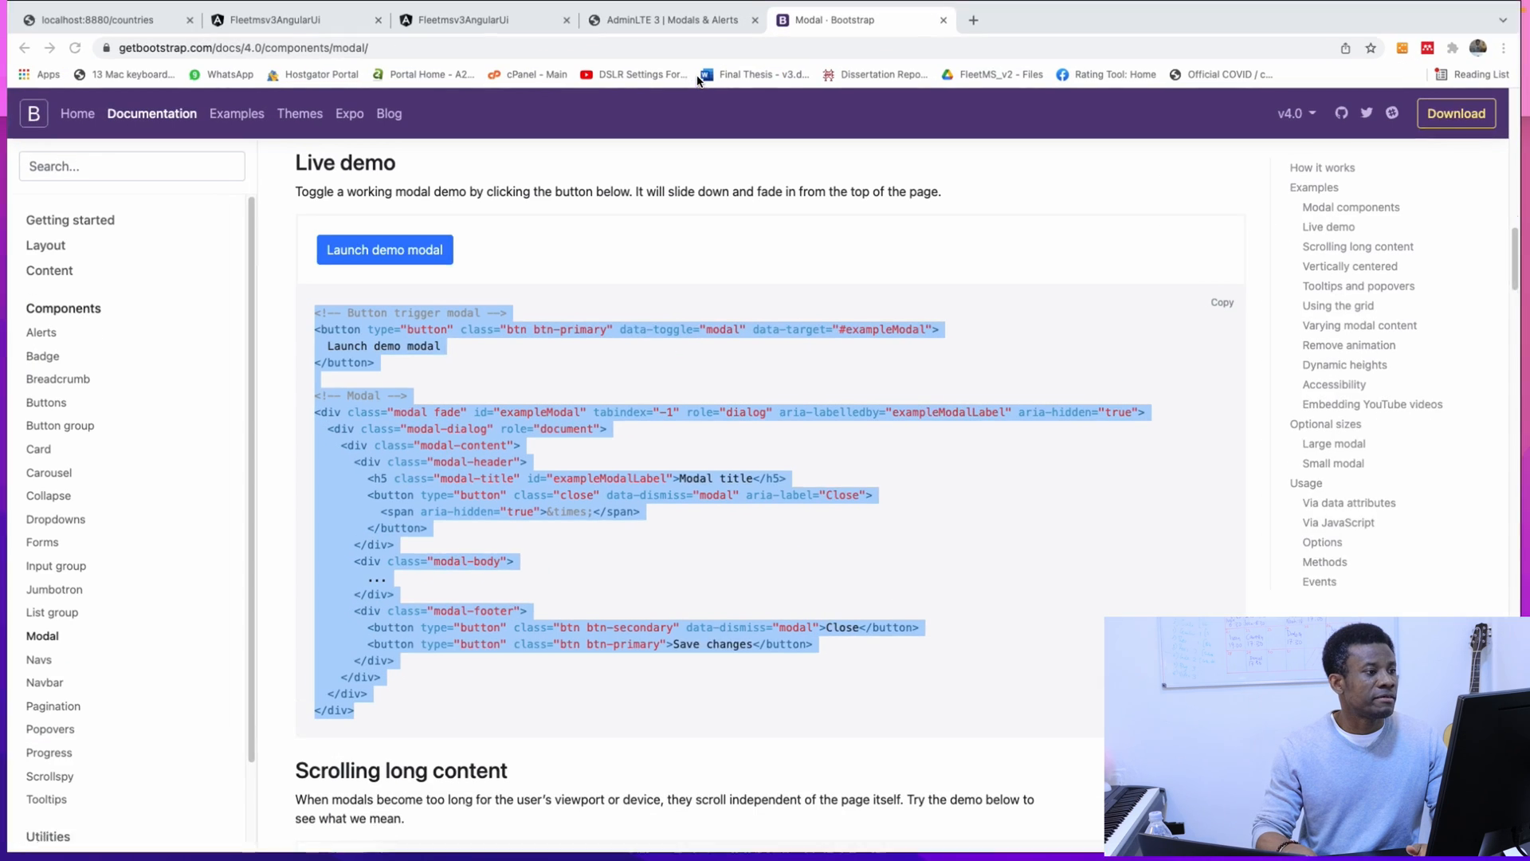
Step: Switch Chrome from the AdminLTE modals page to the Angular app's countries page
click(668, 19)
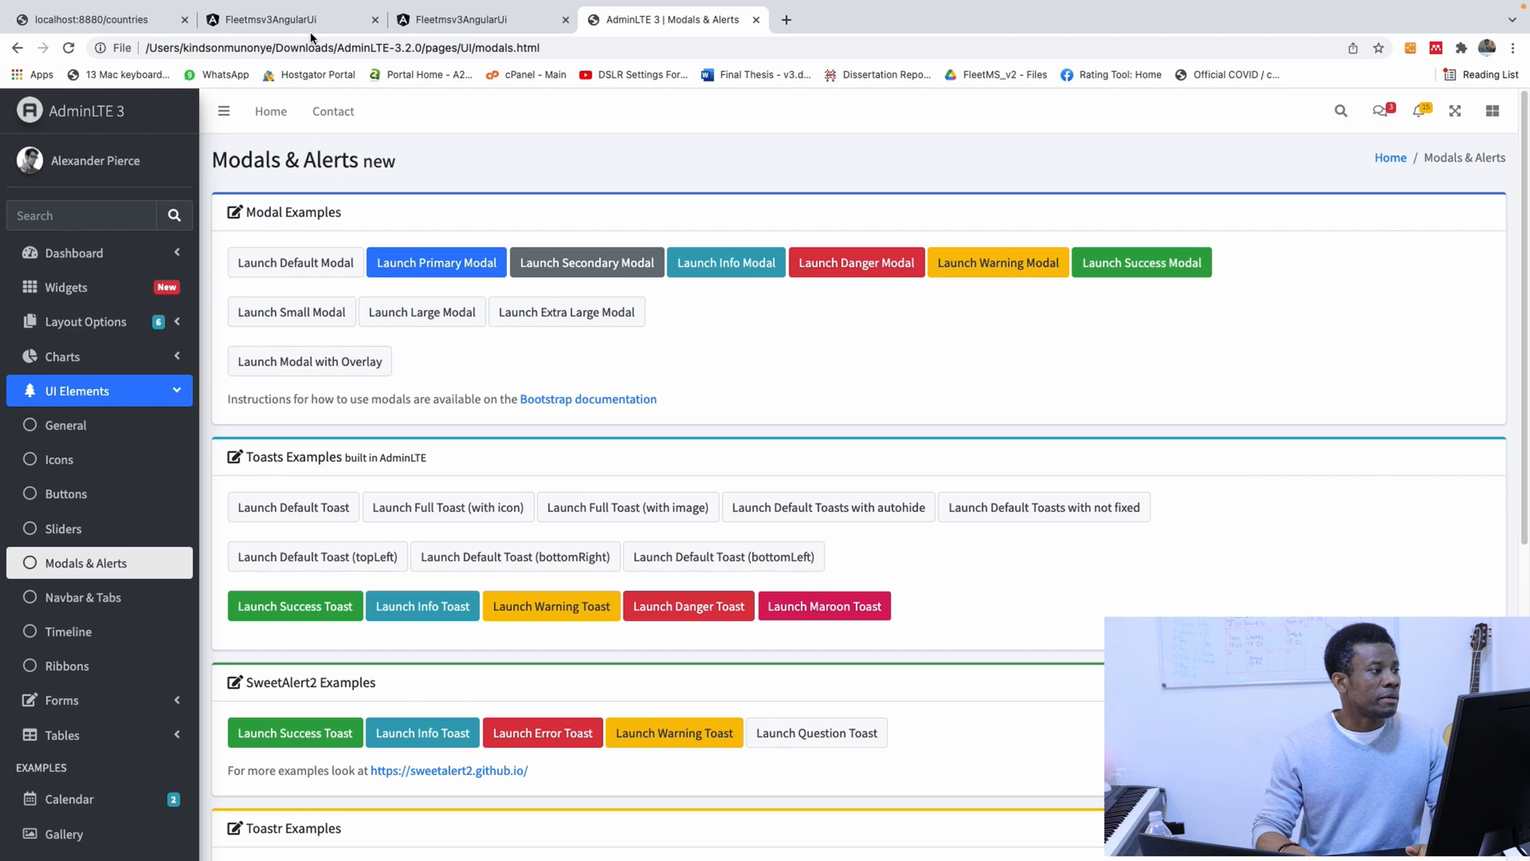
click(284, 19)
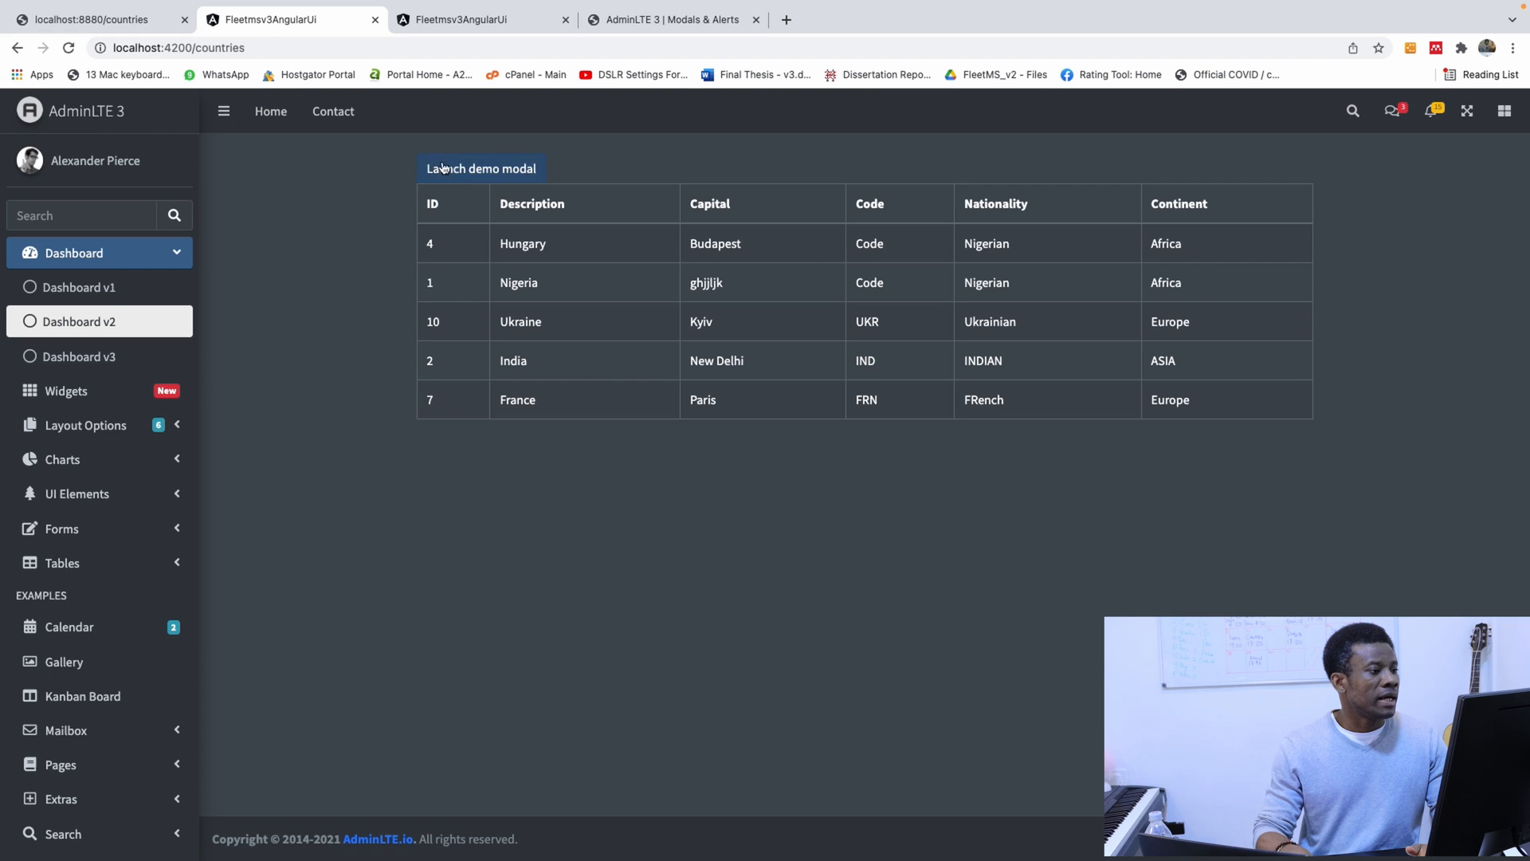
Step: Launch the demo modal from the countries page, close it, and launch it again
click(481, 167)
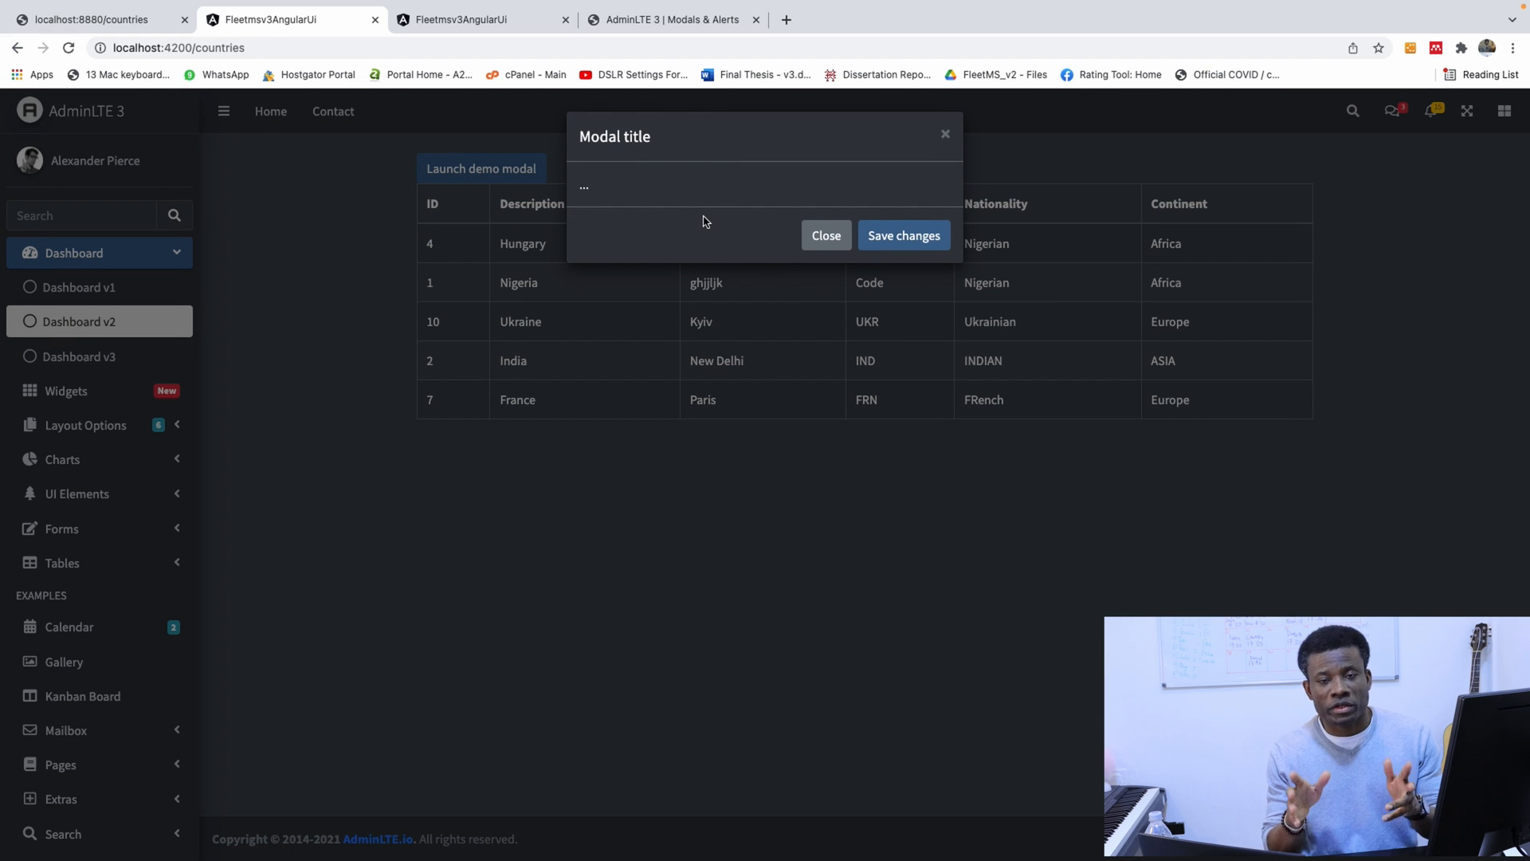
mouse_move(851, 255)
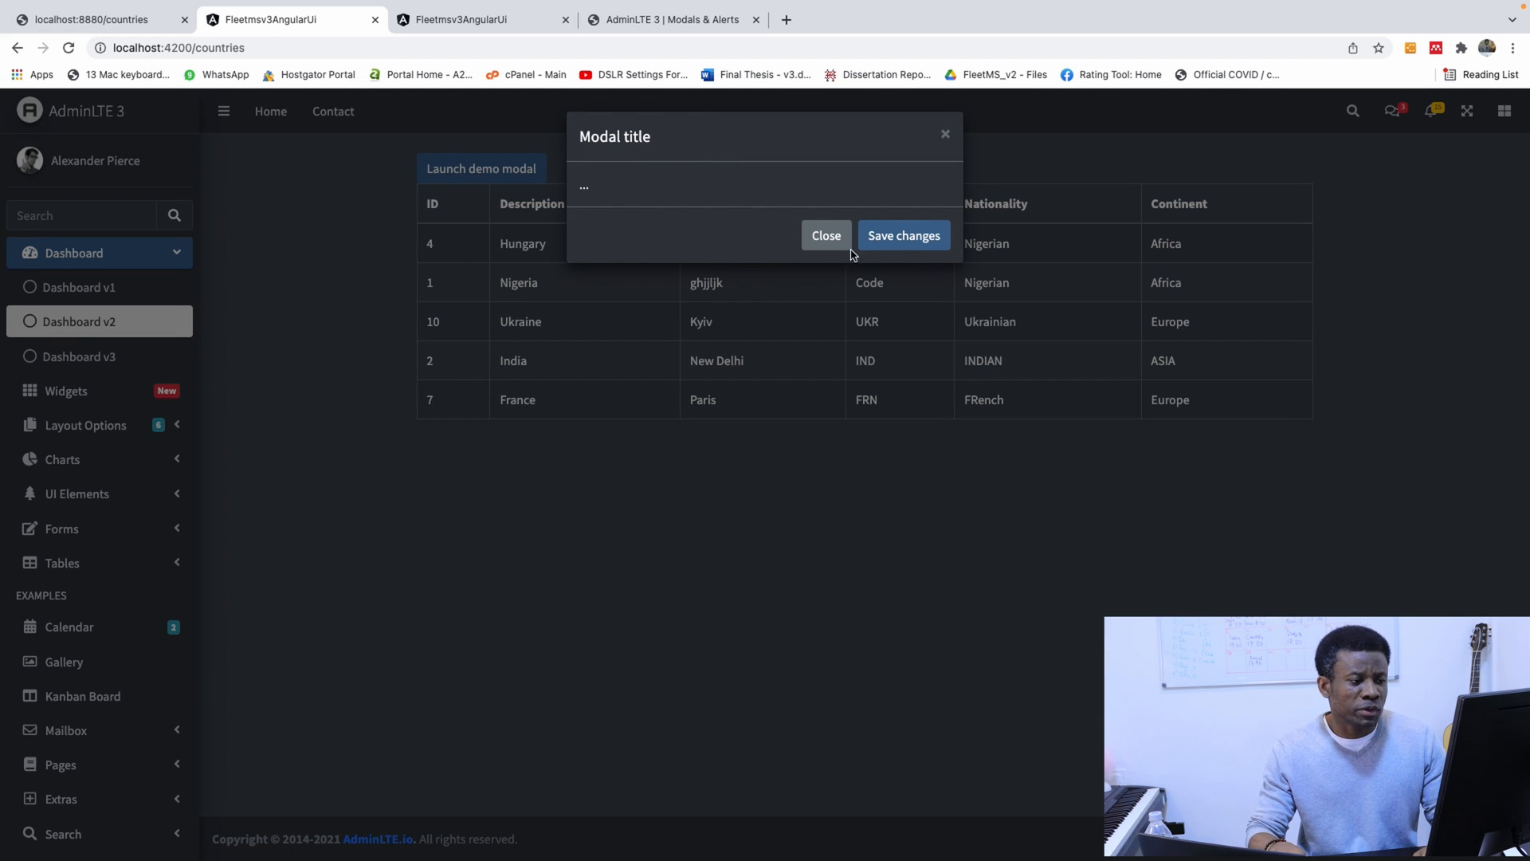
click(824, 235)
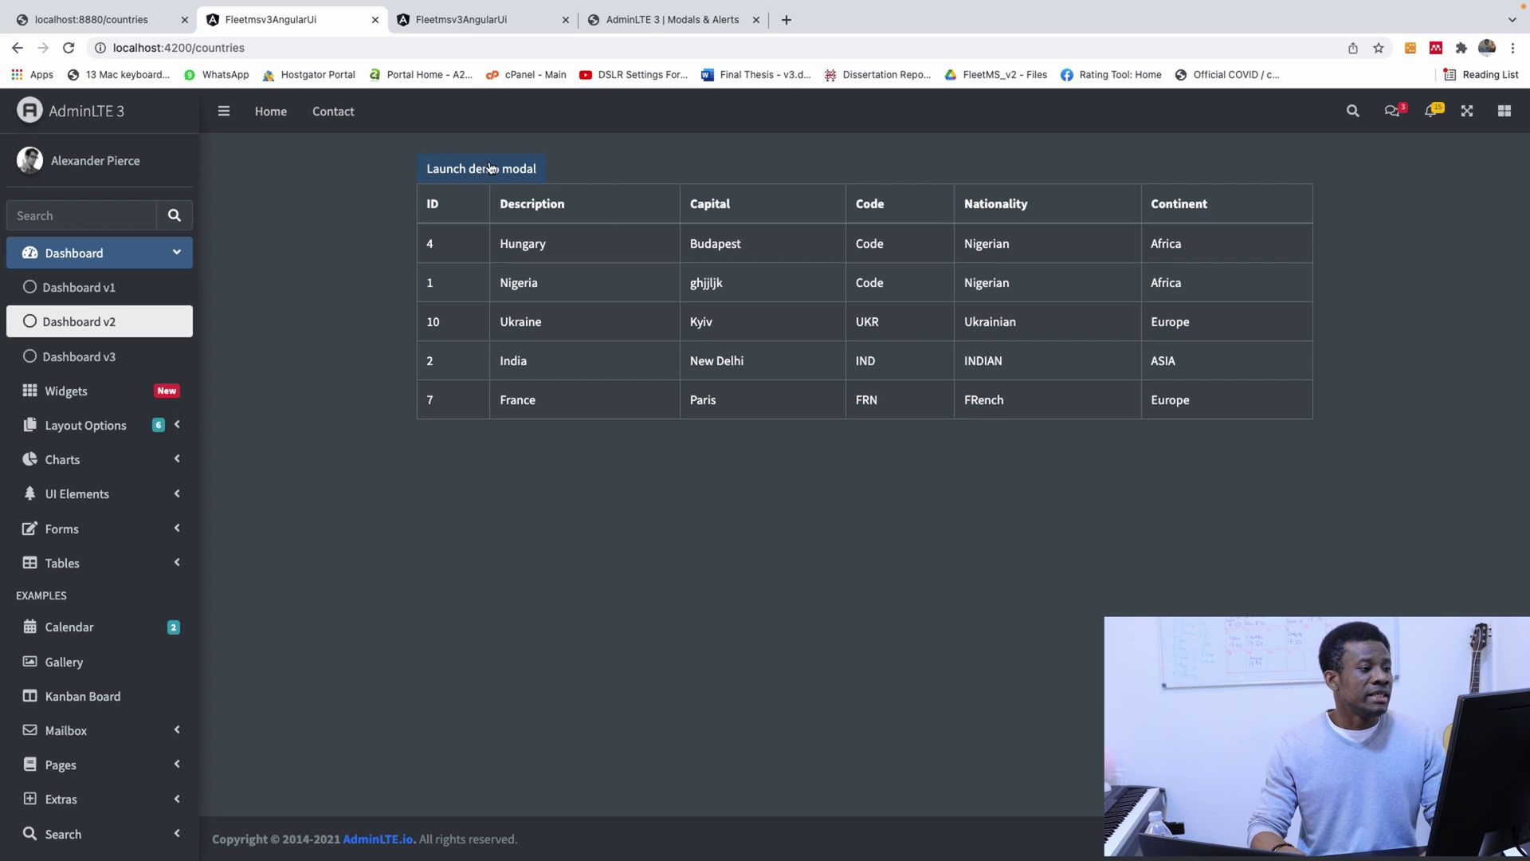
click(482, 167)
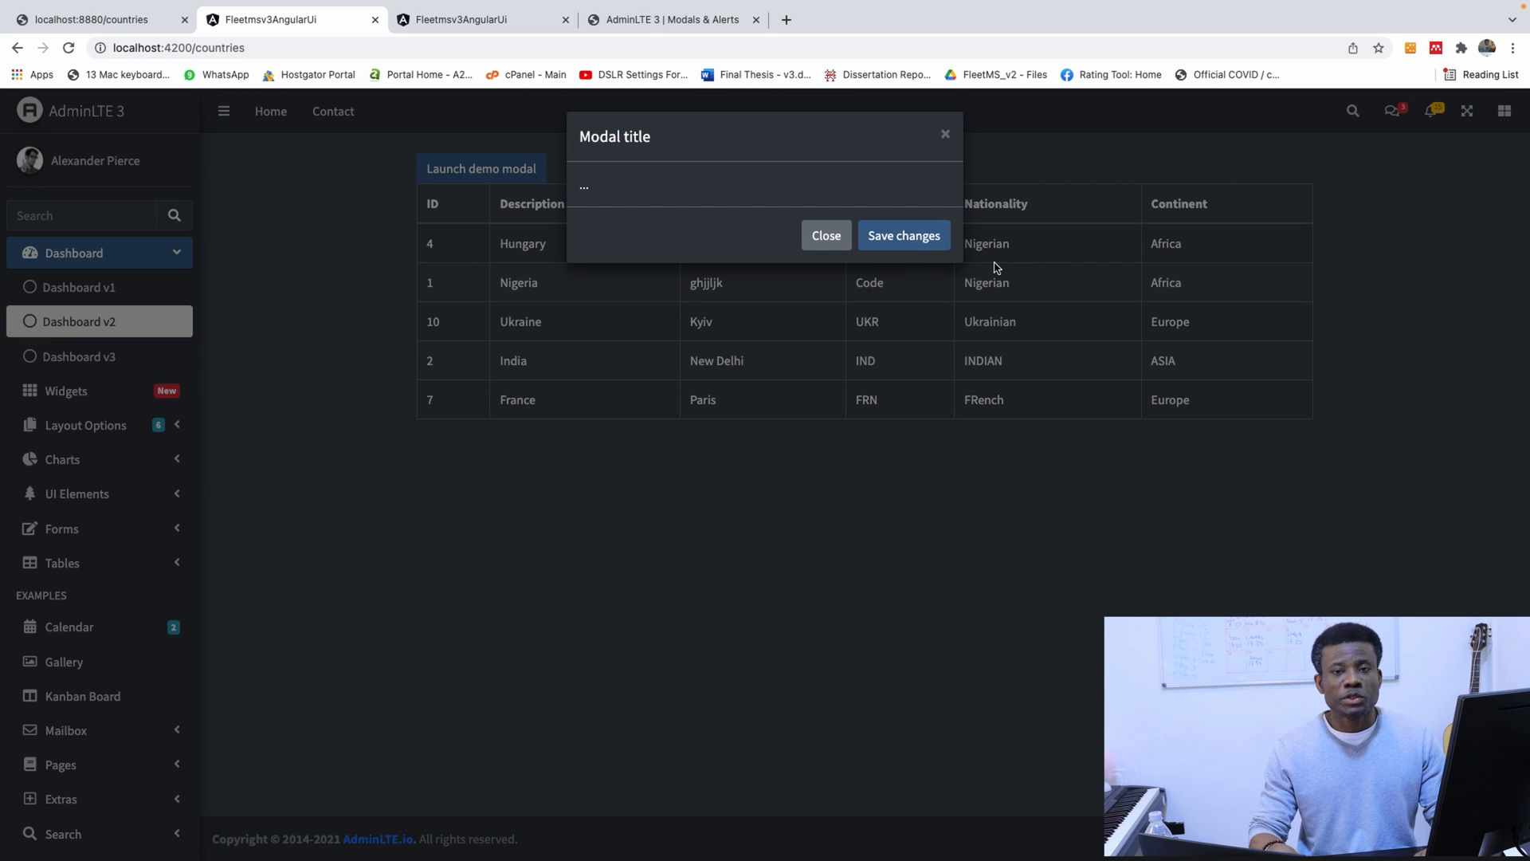